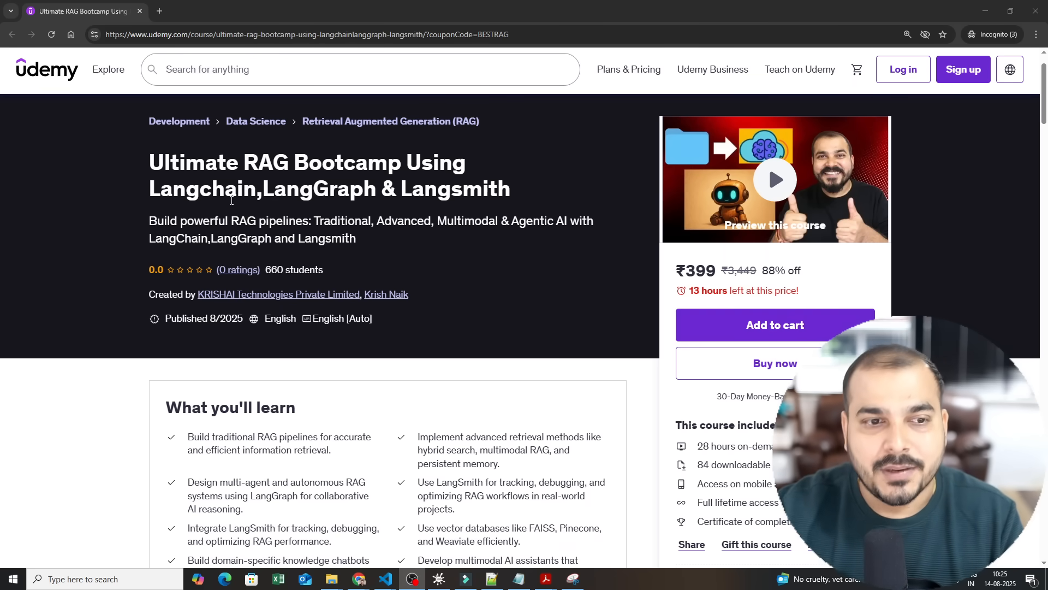
Highlight the advanced retrieval methods bullet under What you'll learn.
scroll(down, 3)
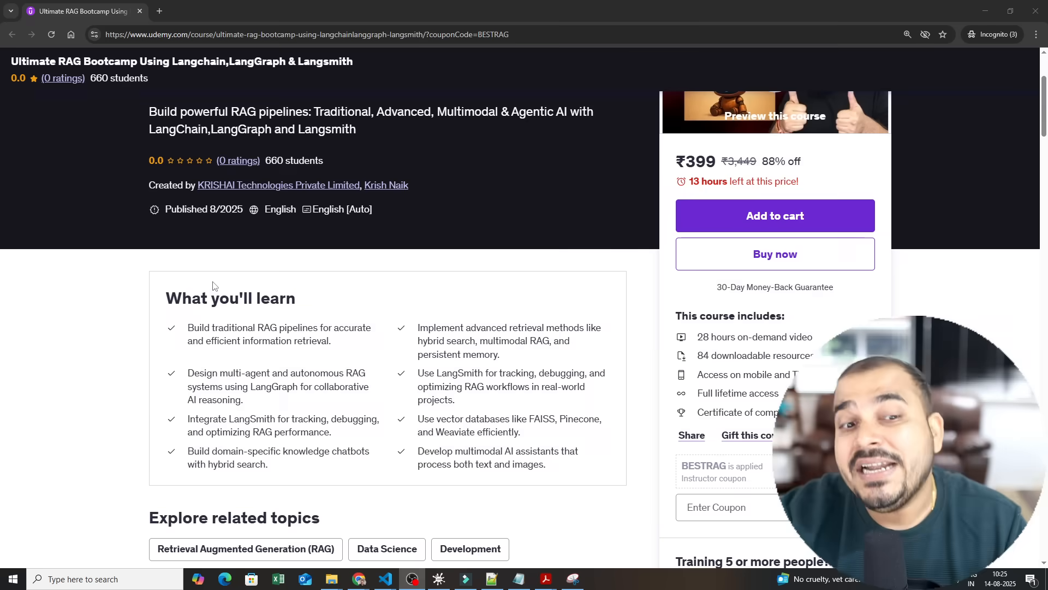
scroll(up, 3)
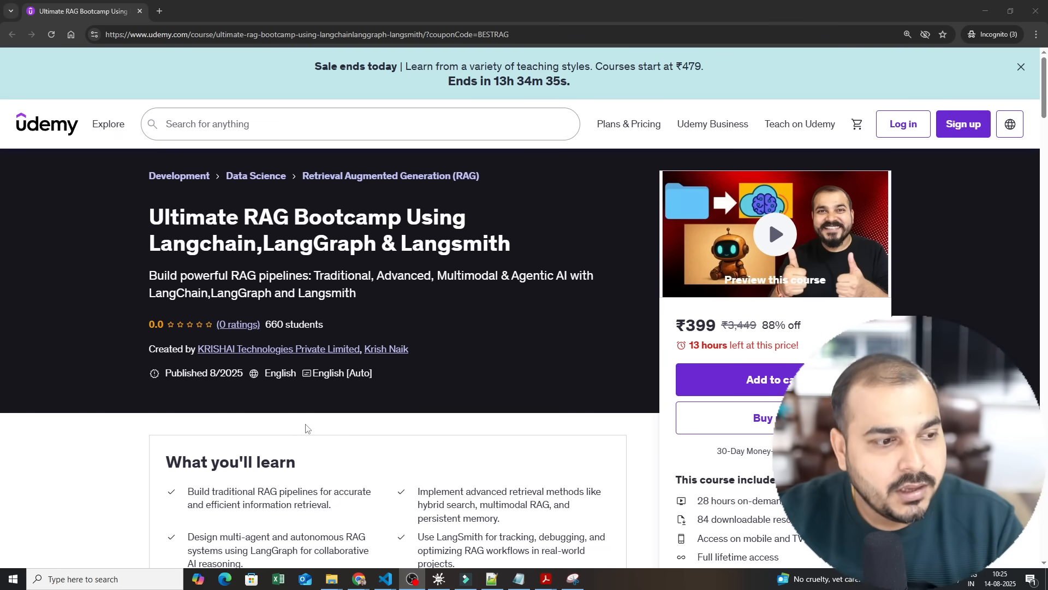
scroll(down, 3)
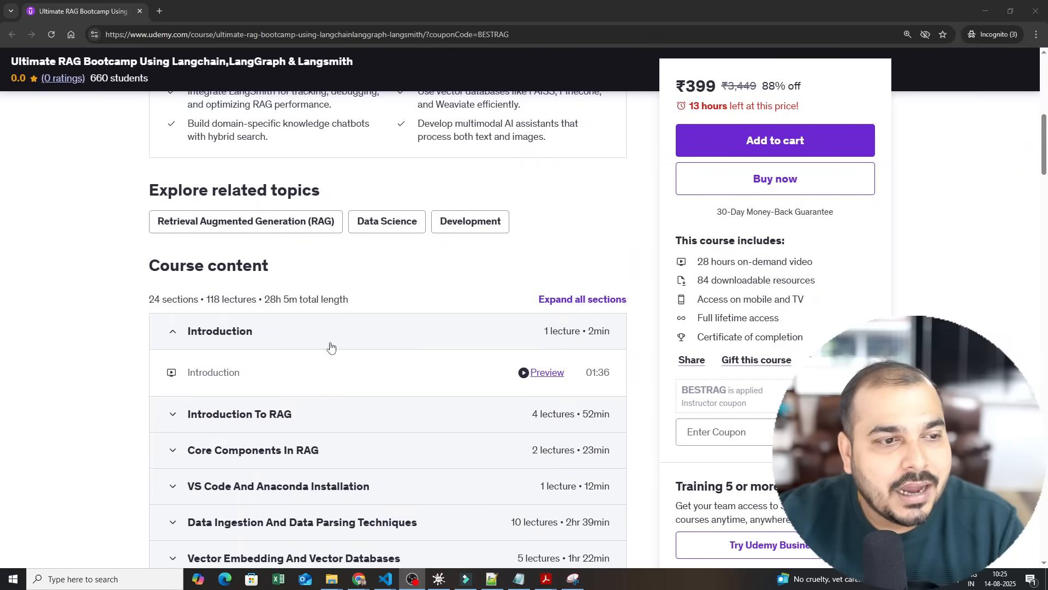
scroll(up, 3)
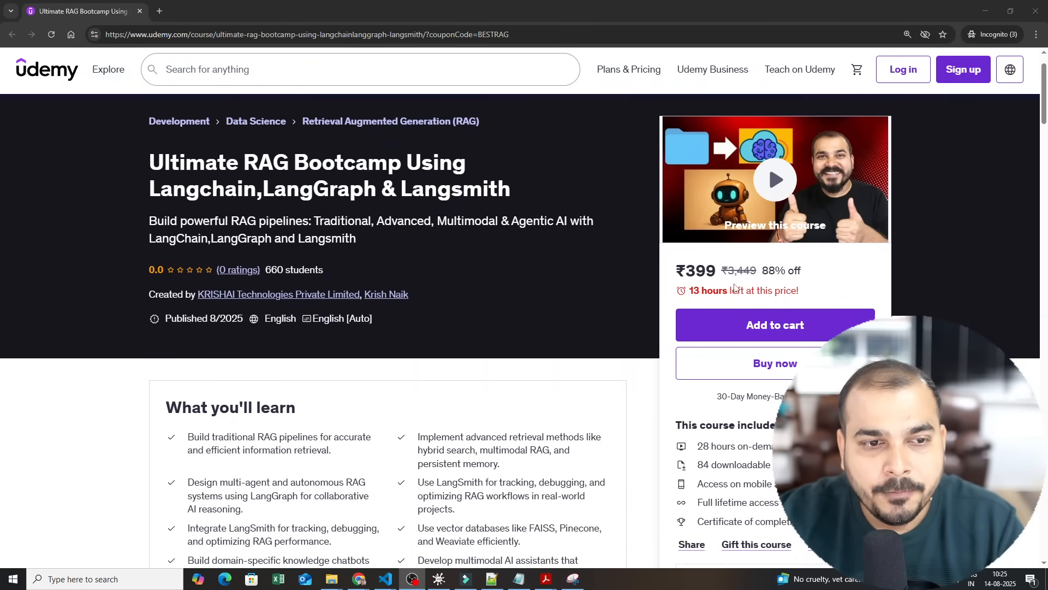
scroll(down, 3)
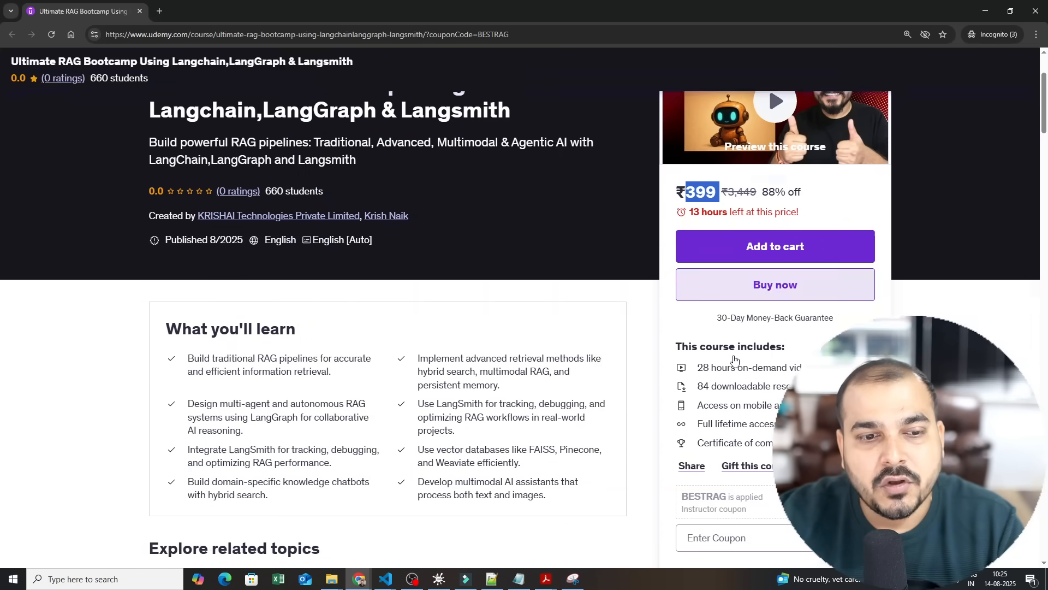
scroll(down, 3)
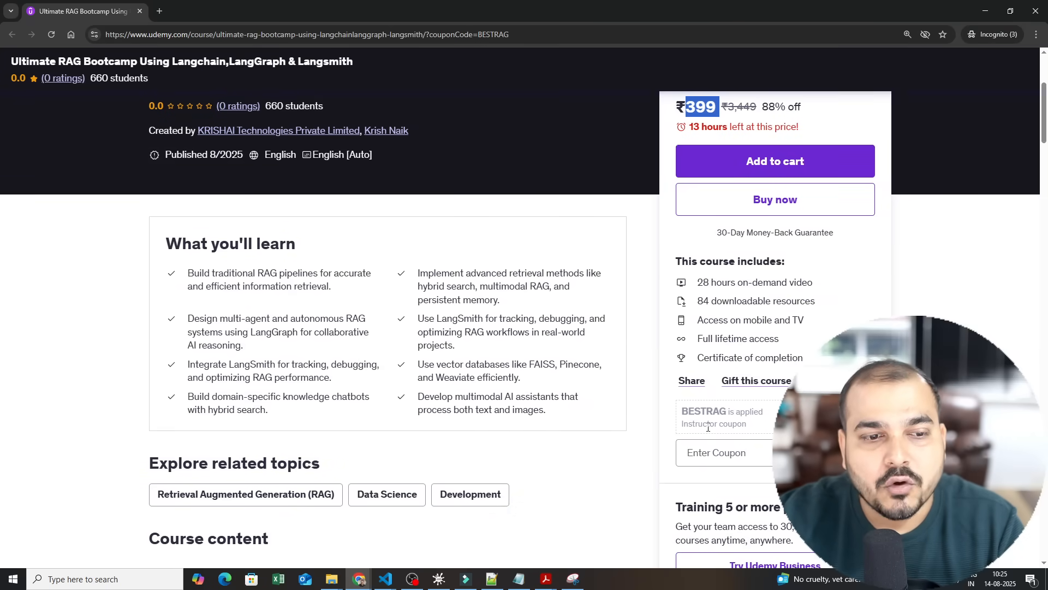
scroll(down, 3)
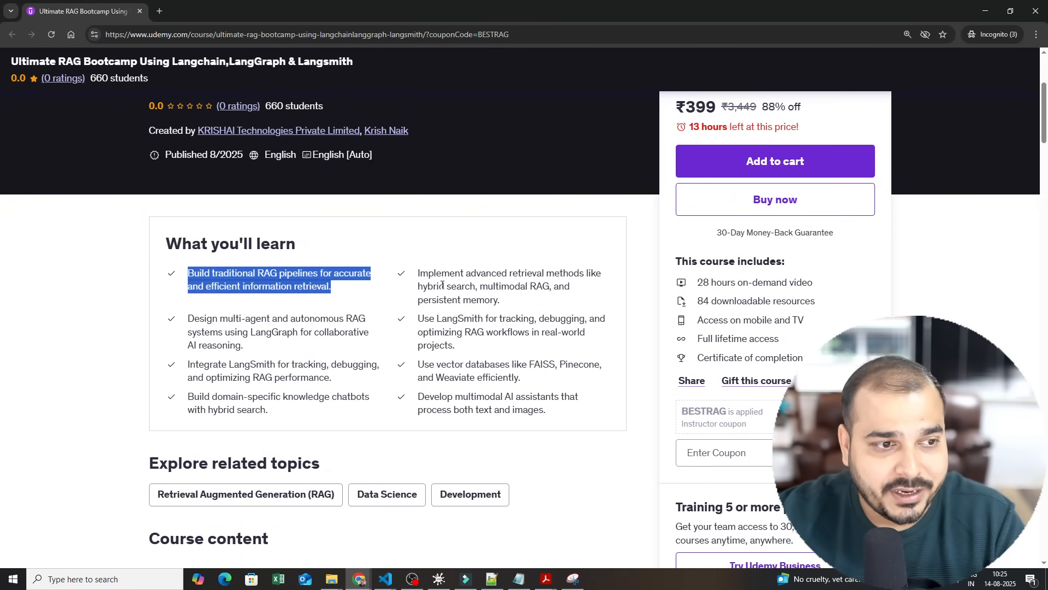
drag(417, 273, 569, 286)
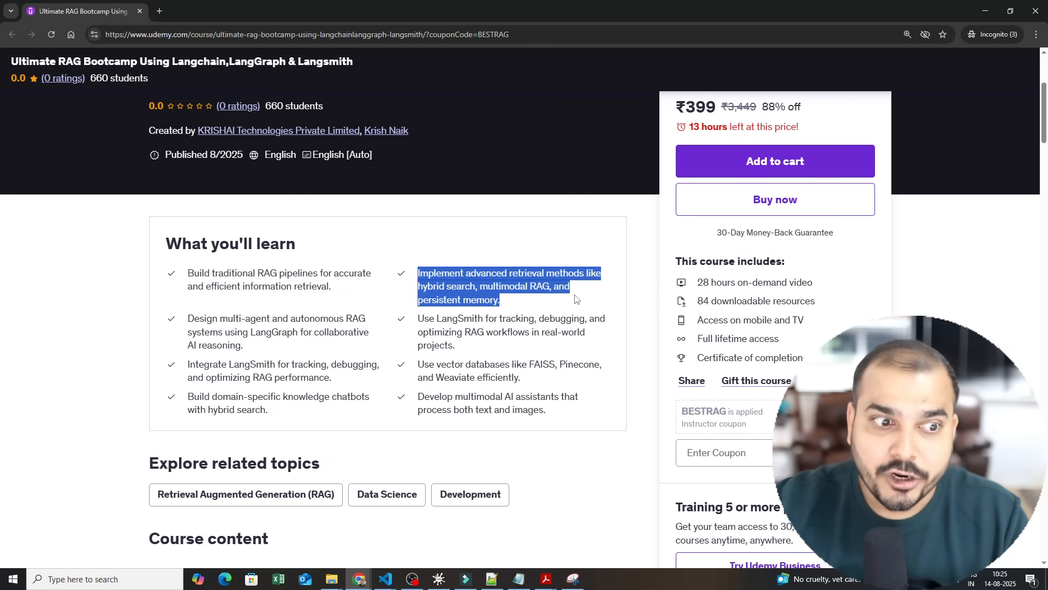
mouse_move(177, 324)
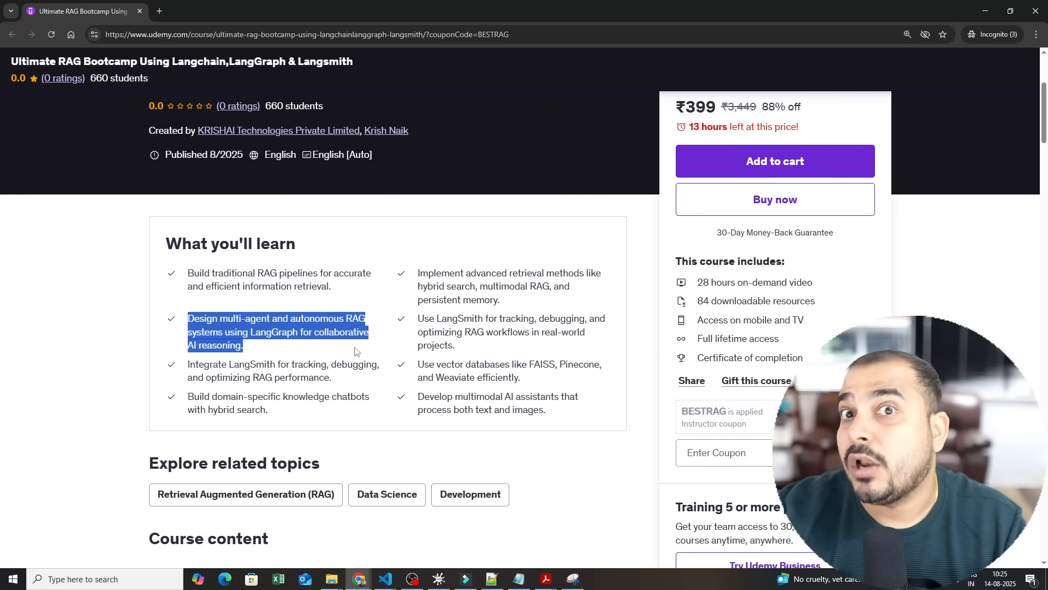
Highlight the LangSmith tracking and vector databases outcomes and bring Course content into view.
scroll(down, 3)
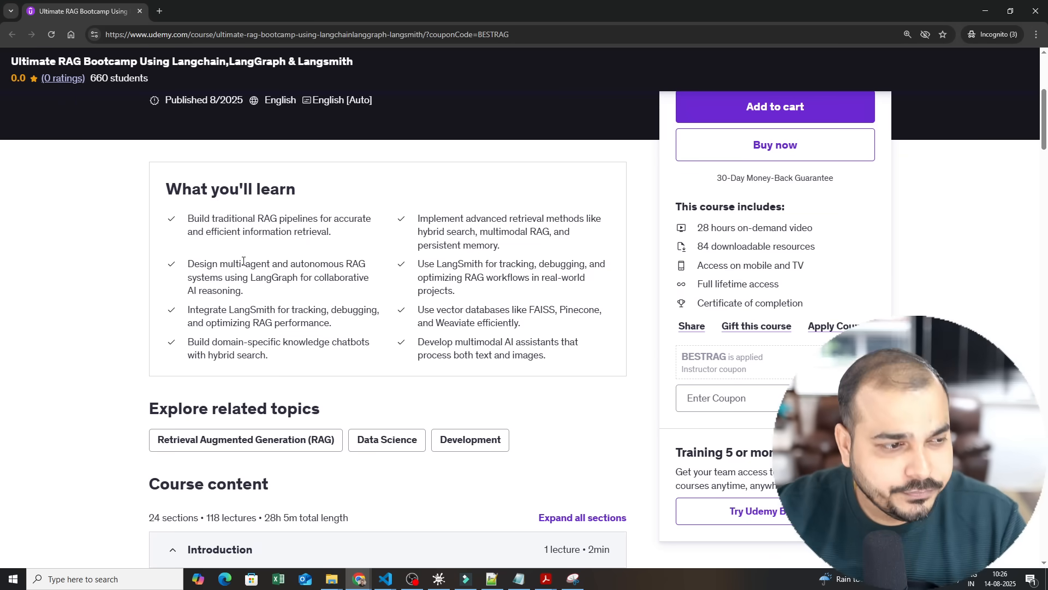
drag(188, 310, 330, 322)
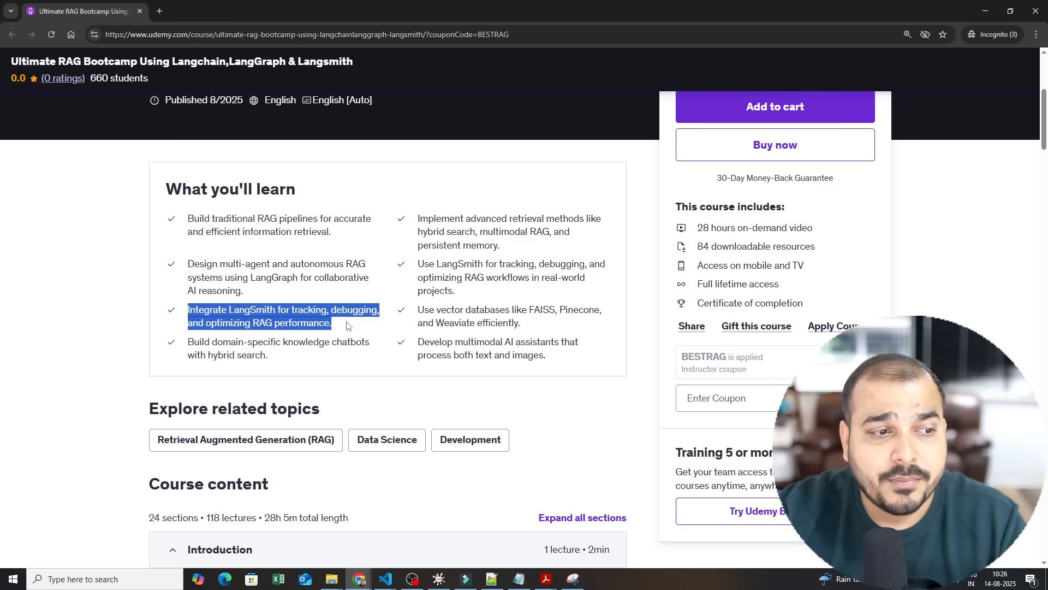
drag(418, 309, 548, 309)
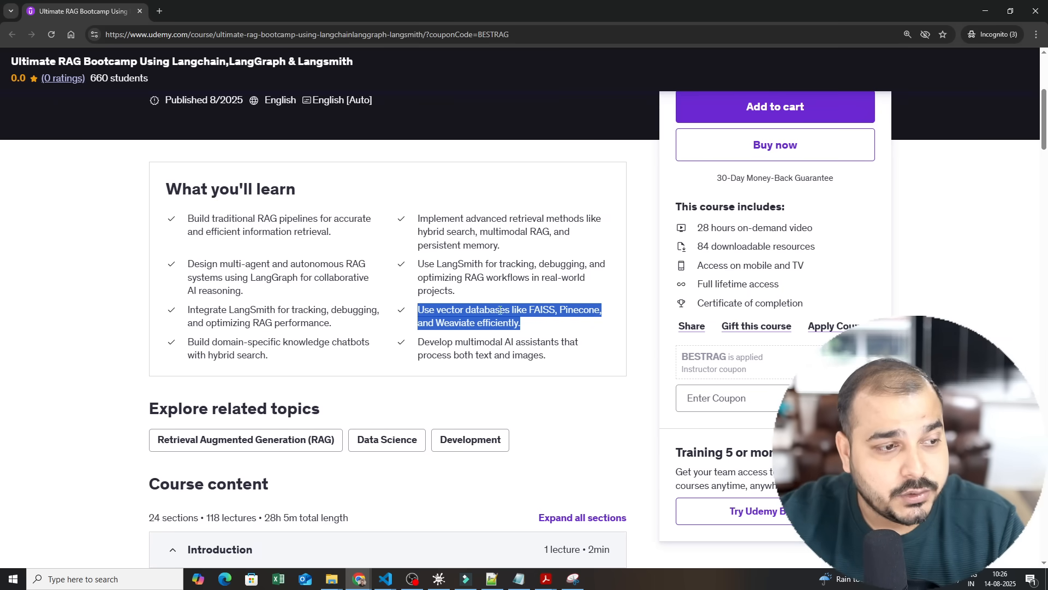
scroll(down, 3)
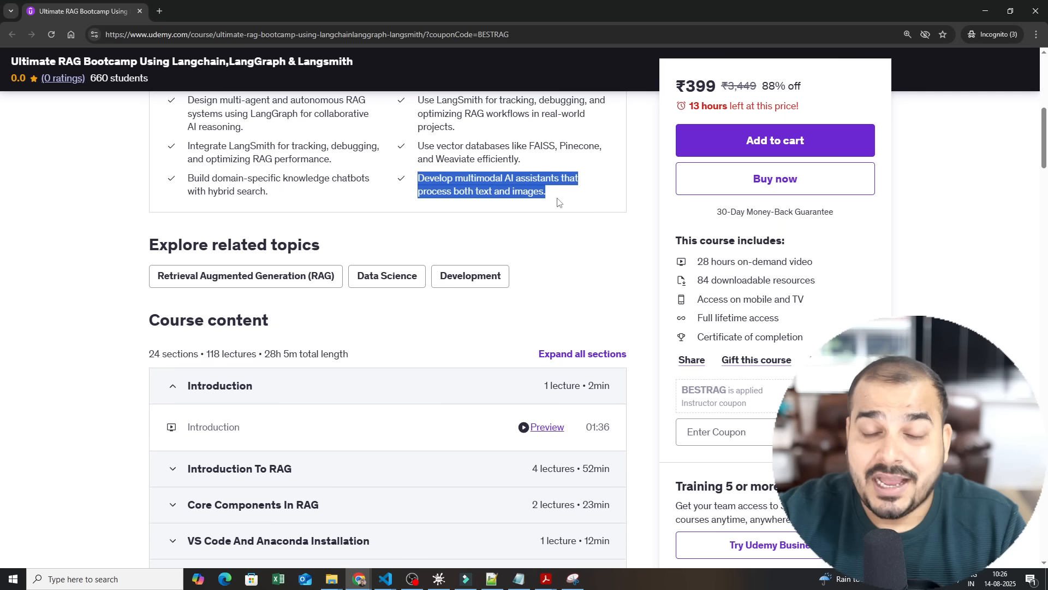
mouse_move(498, 209)
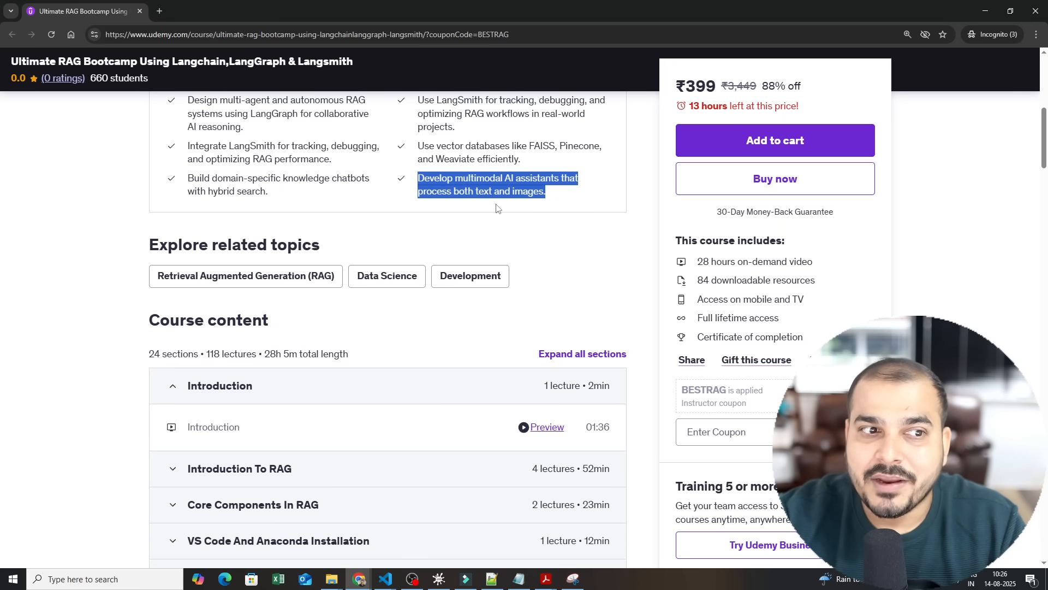
scroll(down, 3)
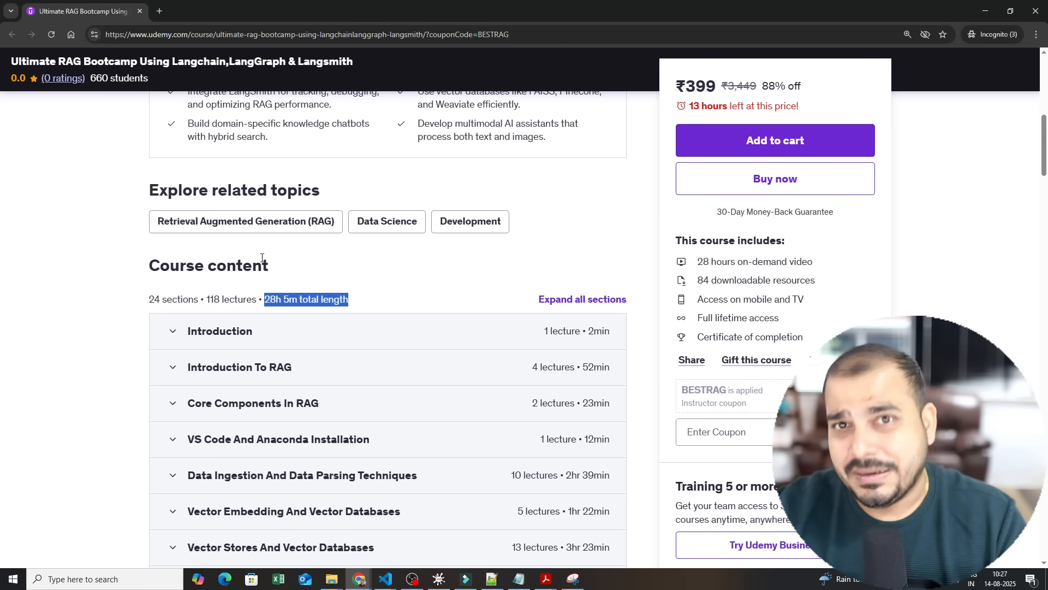
Expand Introduction To RAG and highlight its lectures, including 'FineTuning Vs RAG'.
scroll(down, 3)
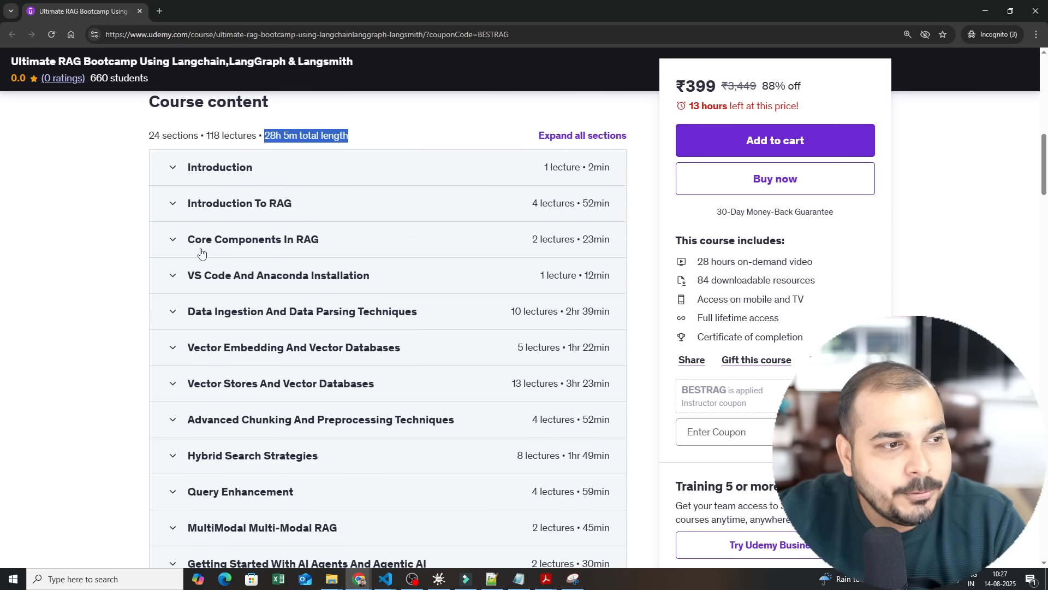
mouse_move(220, 219)
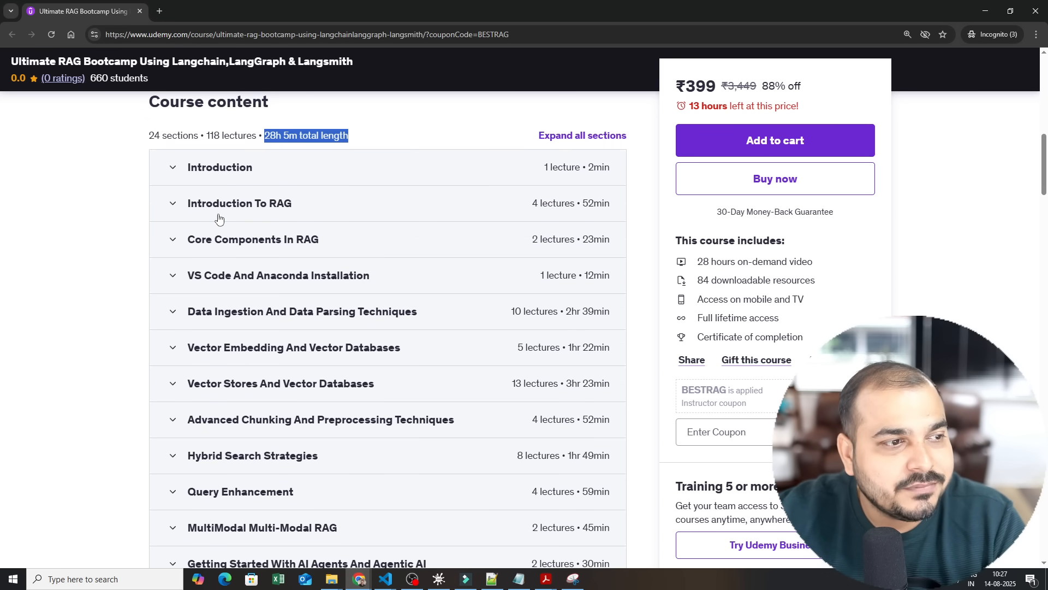
click(239, 204)
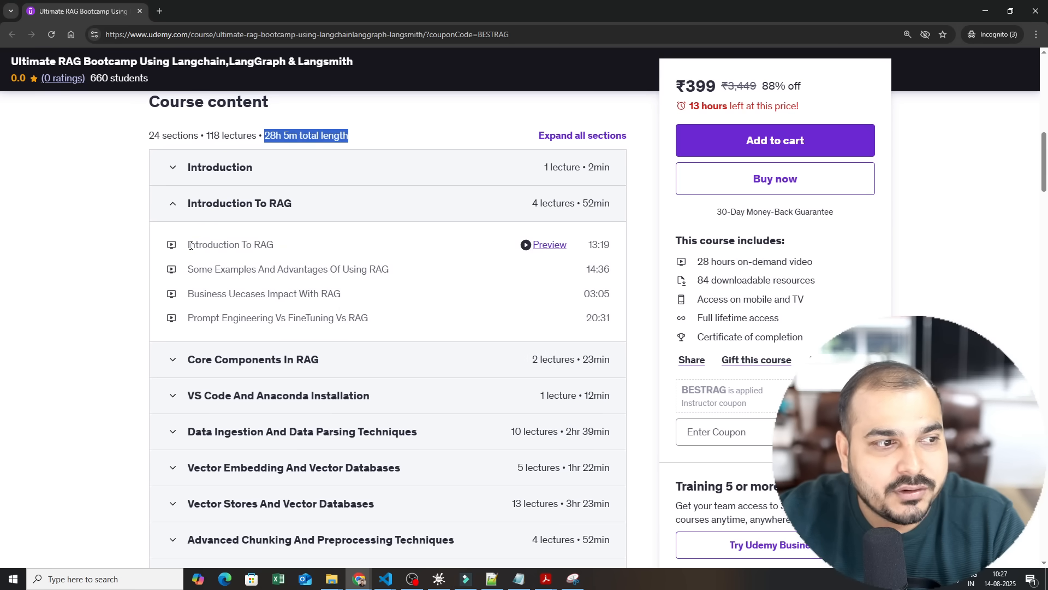
drag(188, 244, 384, 318)
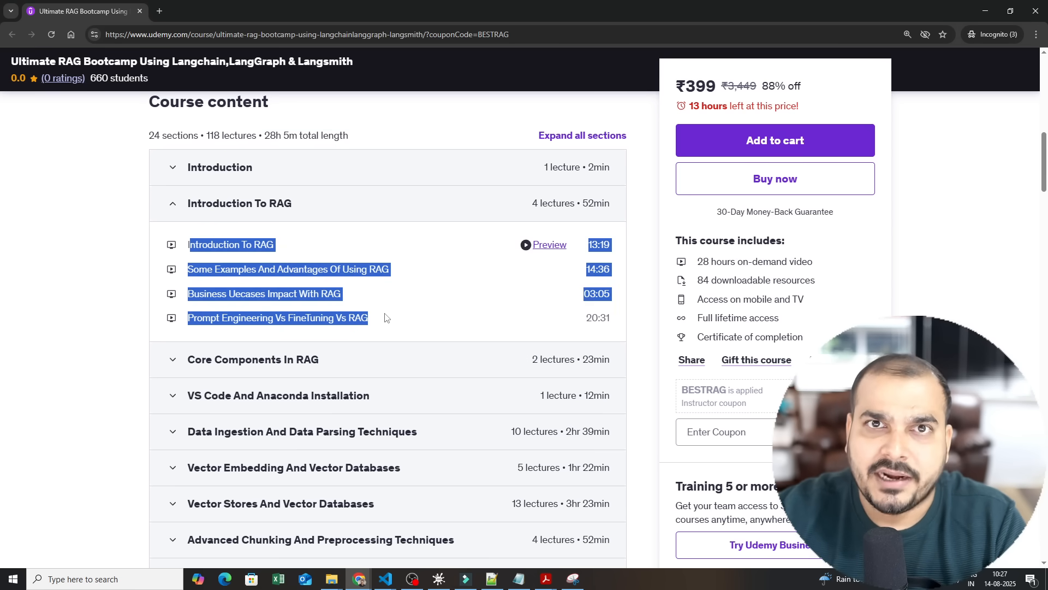
double_click(313, 318)
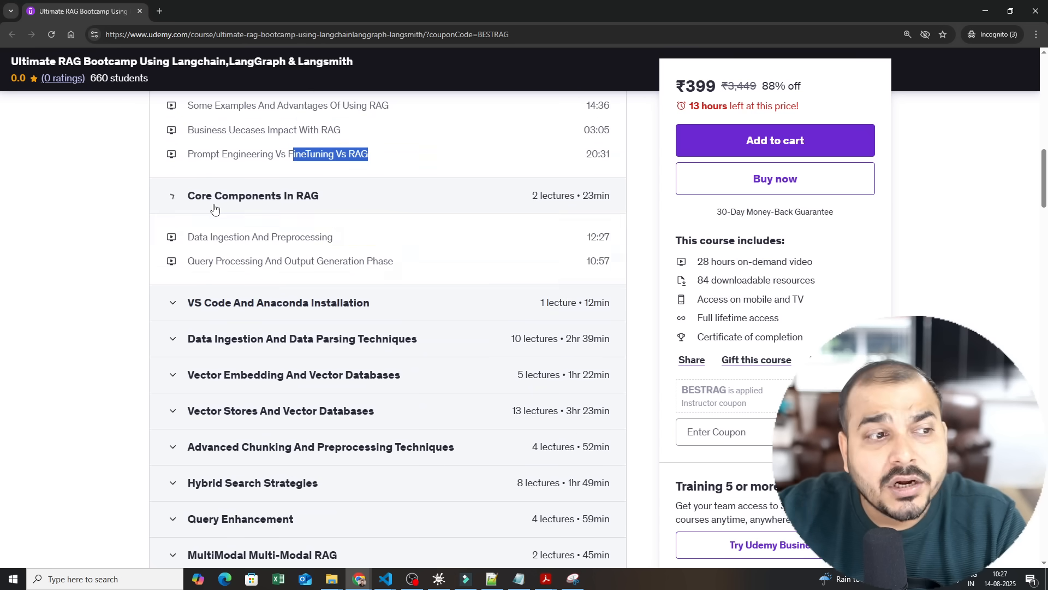
Toggle the Vector Embedding and Vector Stores And Vector Databases sections.
scroll(down, 3)
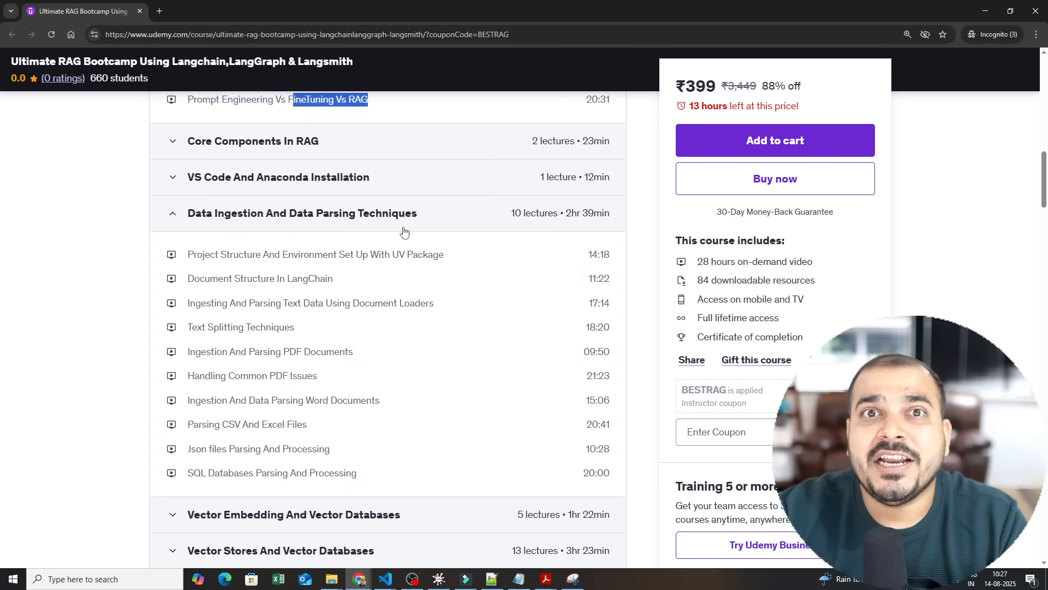
mouse_move(337, 222)
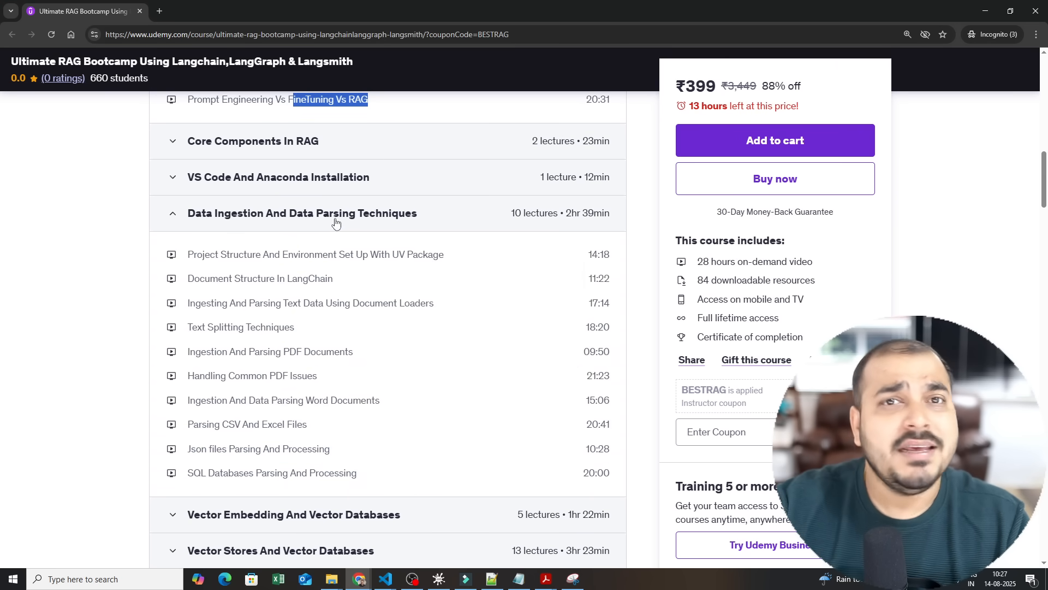
mouse_move(231, 346)
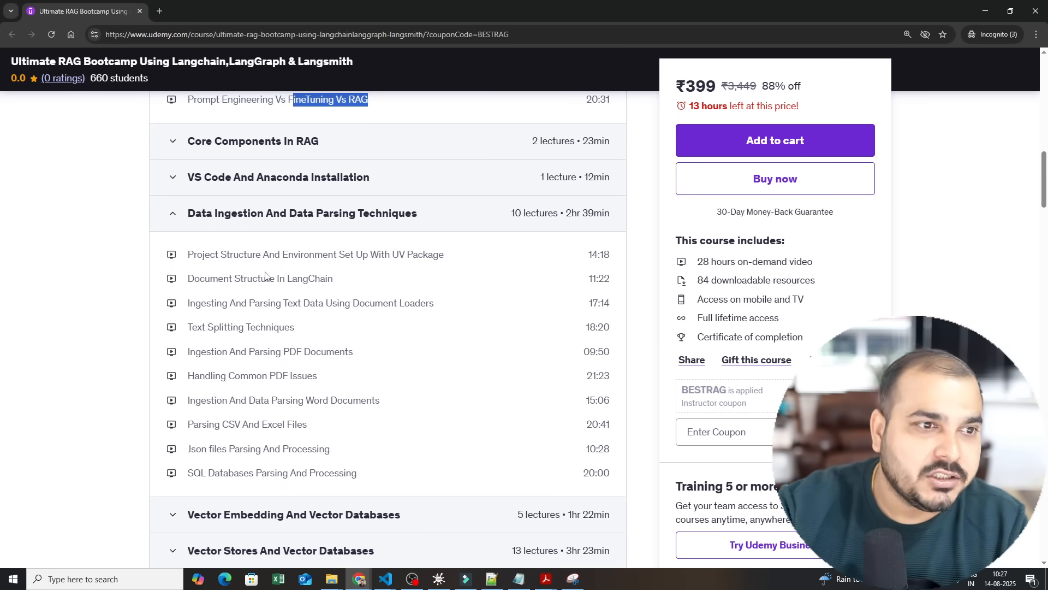
mouse_move(377, 317)
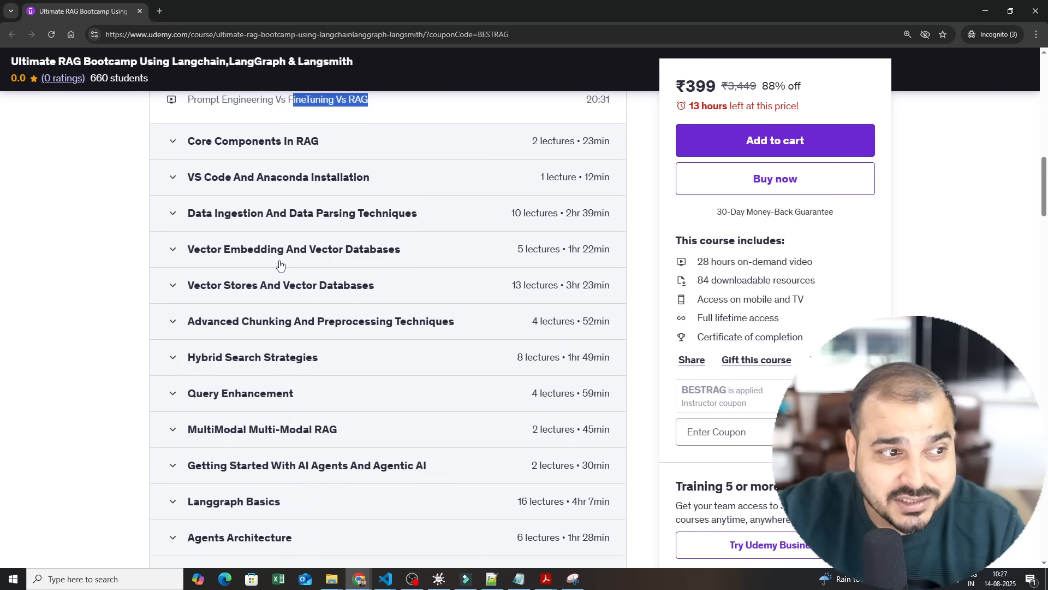
click(292, 249)
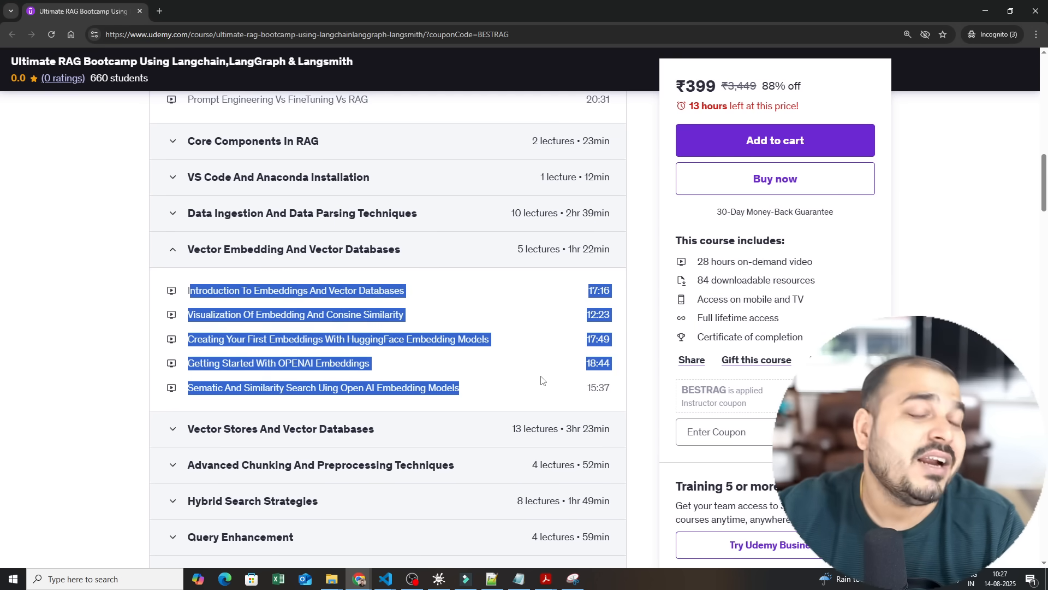
click(172, 249)
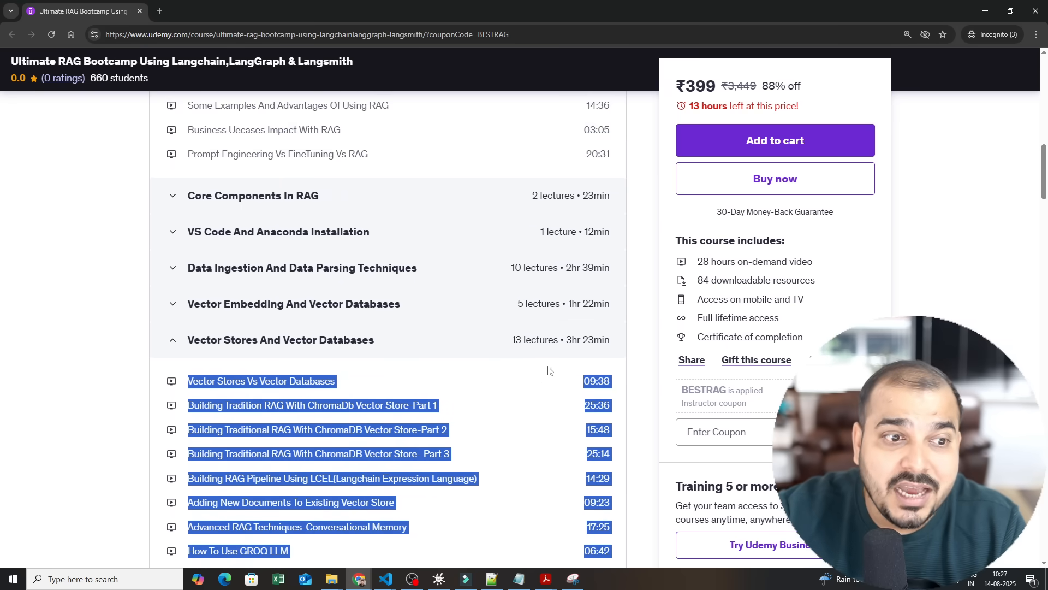
scroll(down, 3)
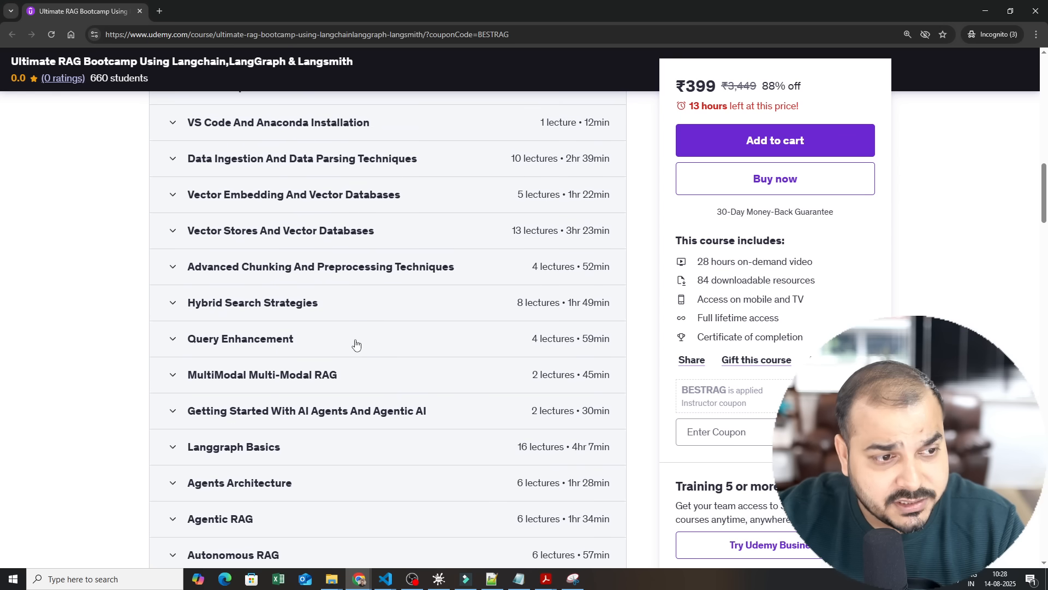
mouse_move(343, 271)
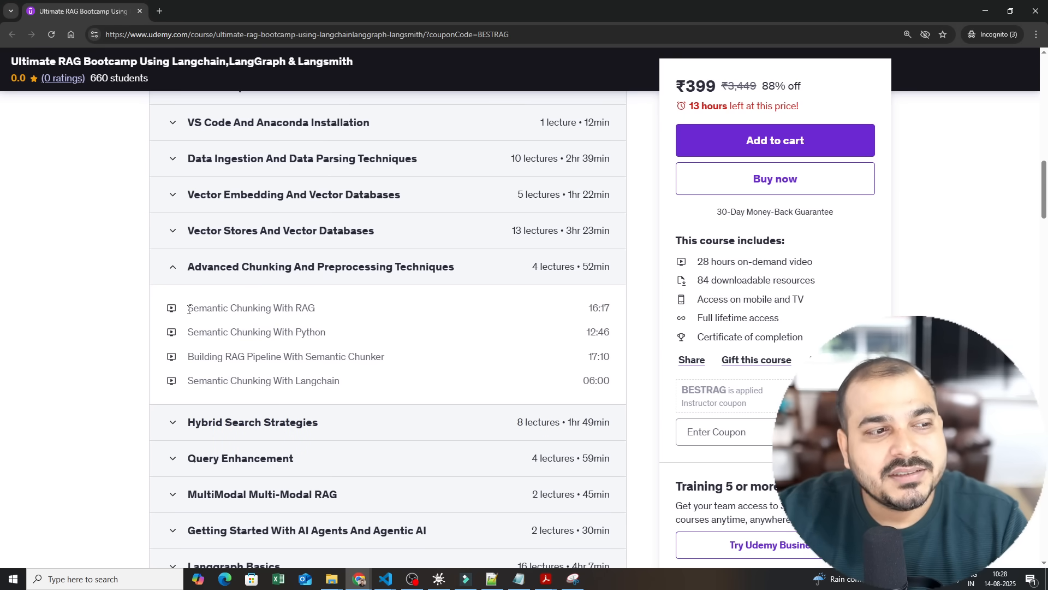
Highlight the Advanced Chunking lecture titles and expand Hybrid Search Strategies.
drag(189, 307, 367, 384)
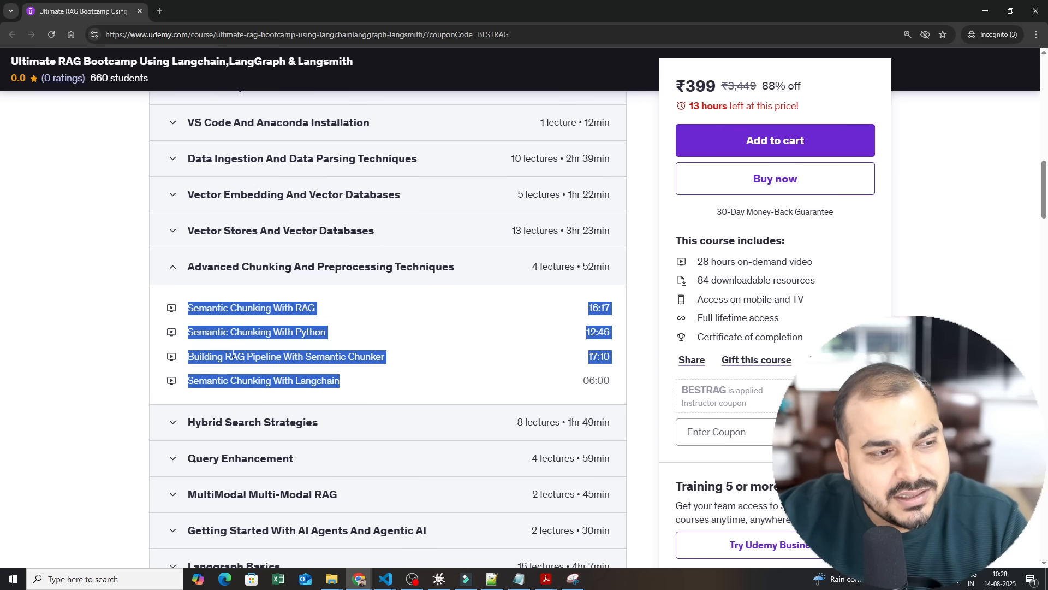
scroll(down, 3)
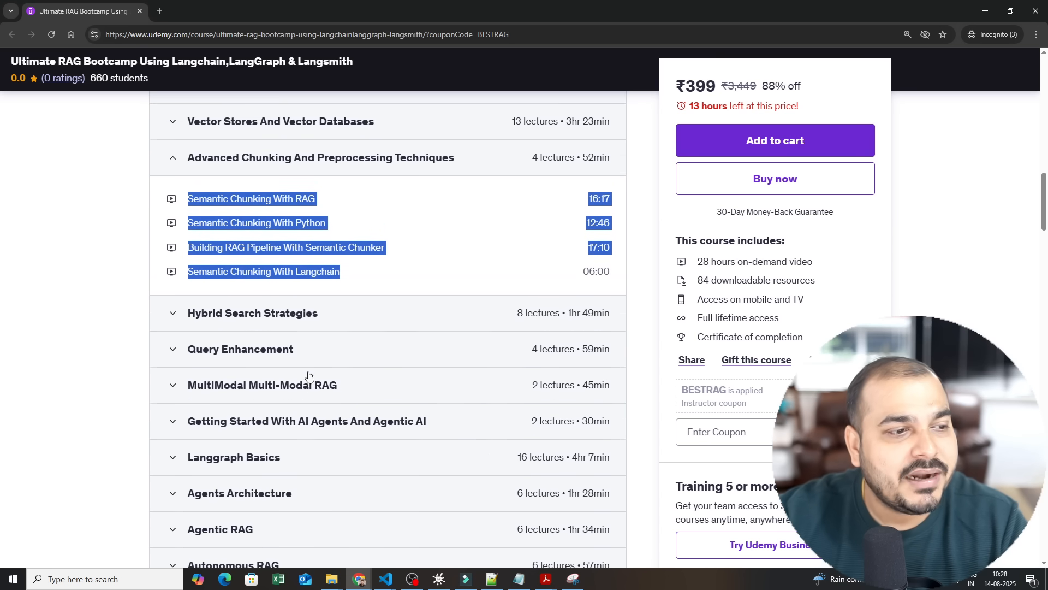
click(252, 313)
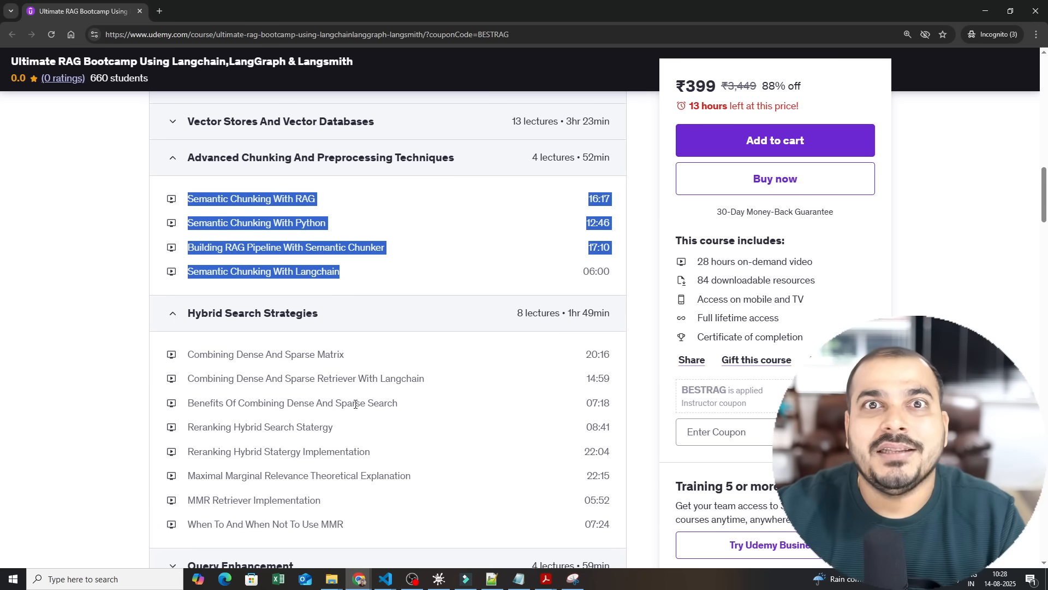
Expand MultiModal RAG and highlight the MultiModal RAG Implementation lecture title.
scroll(down, 3)
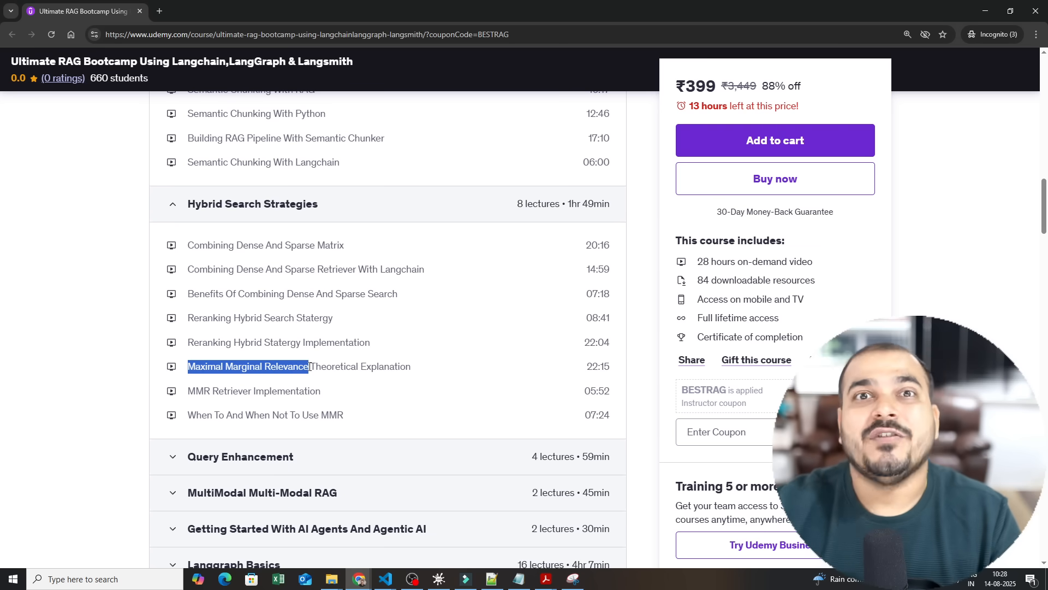
scroll(down, 3)
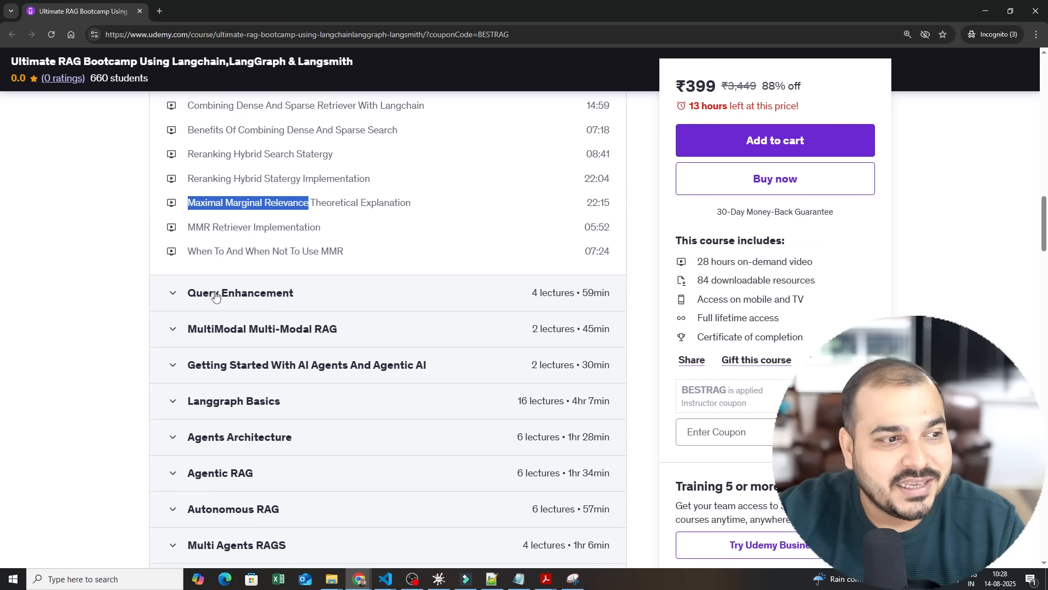
scroll(down, 3)
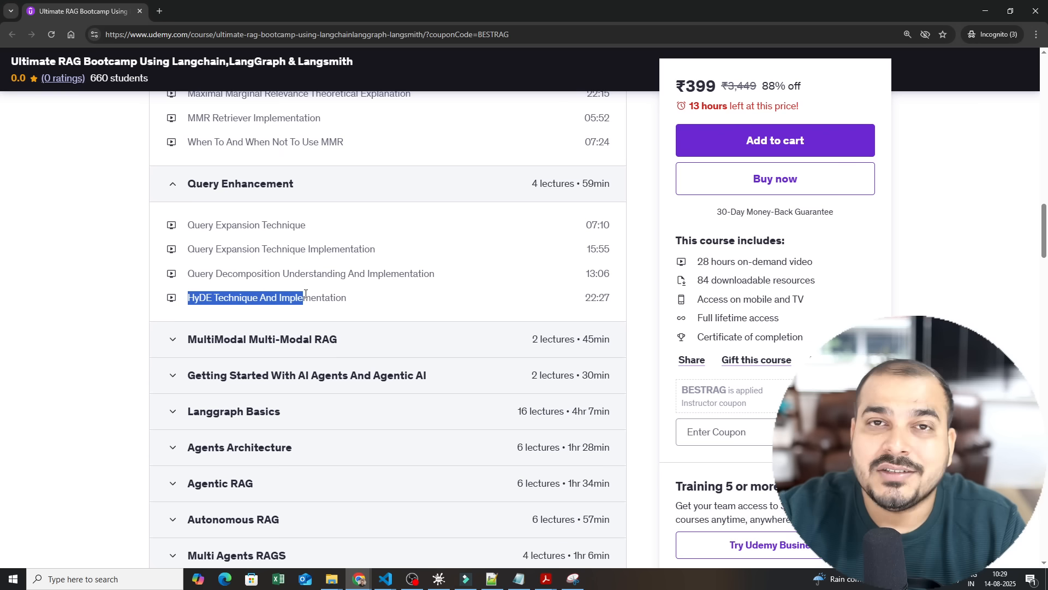
scroll(down, 3)
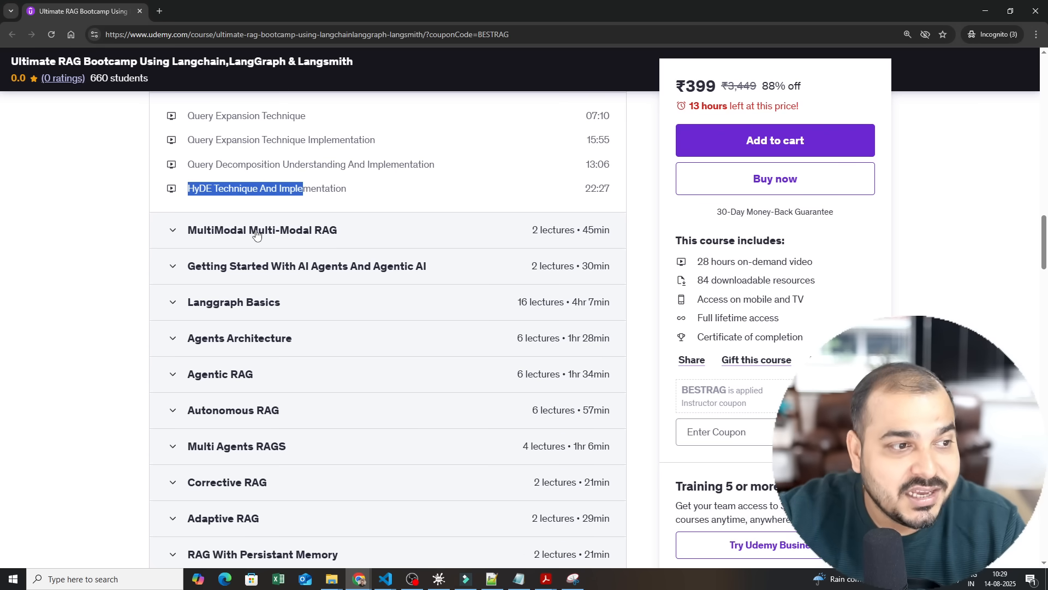
click(262, 229)
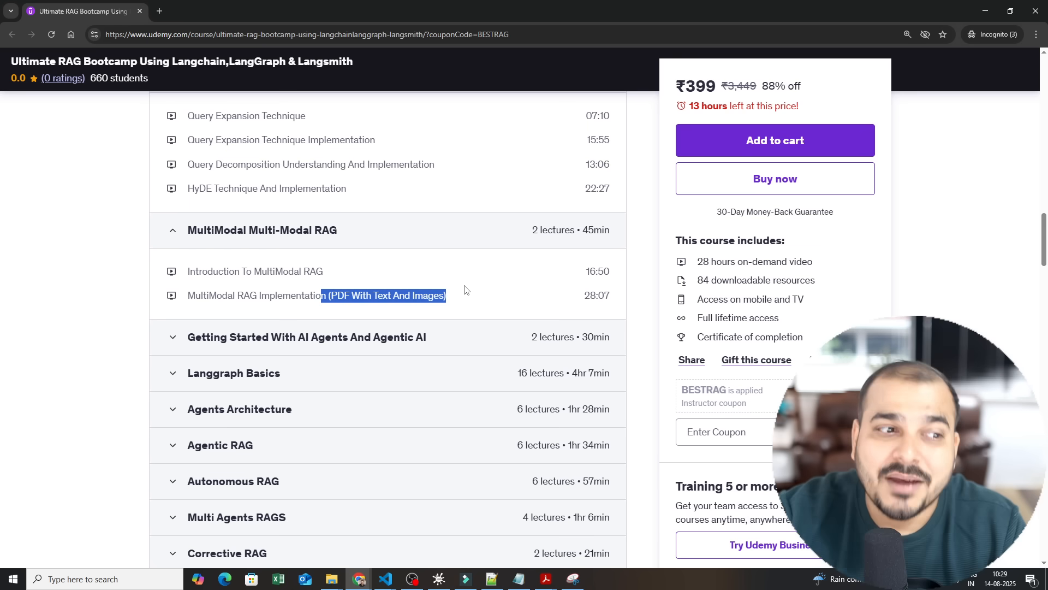
click(461, 298)
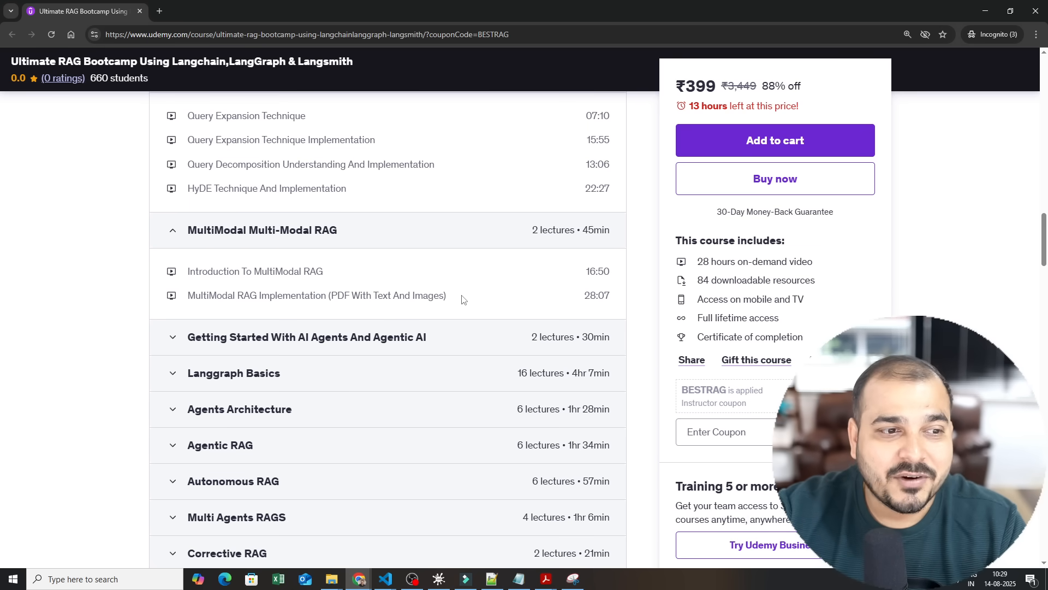
double_click(316, 295)
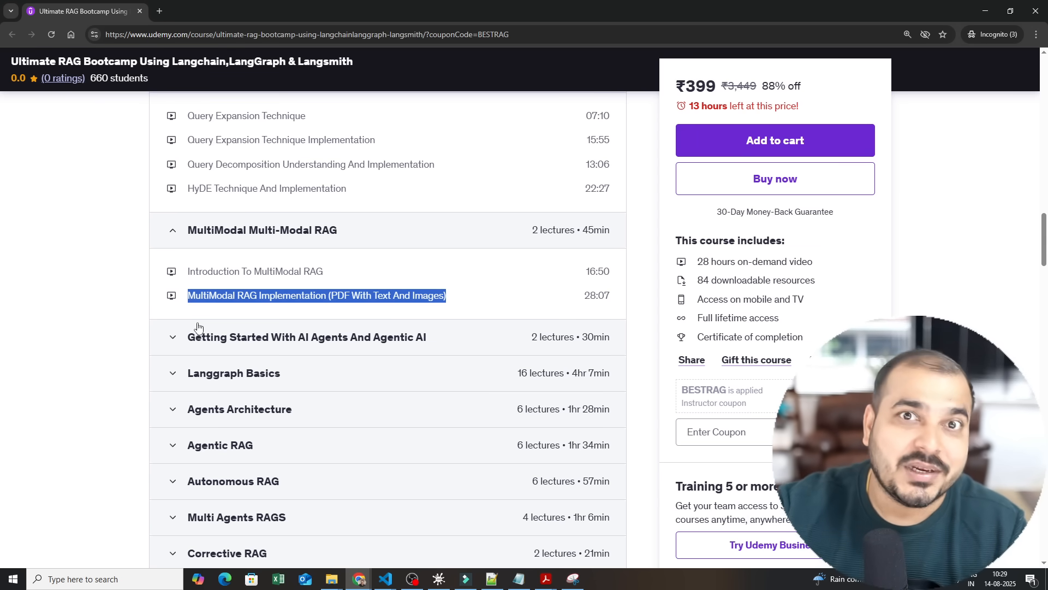
Expand Agents Architecture, highlight the Autonomous RAG lecture titles, then collapse Autonomous RAG.
scroll(down, 3)
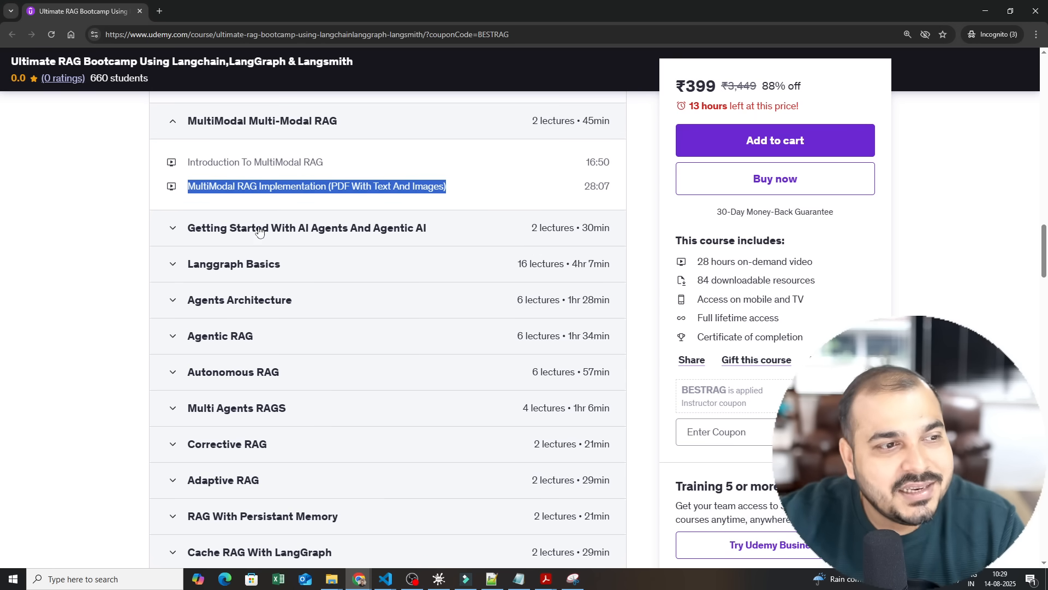
scroll(down, 3)
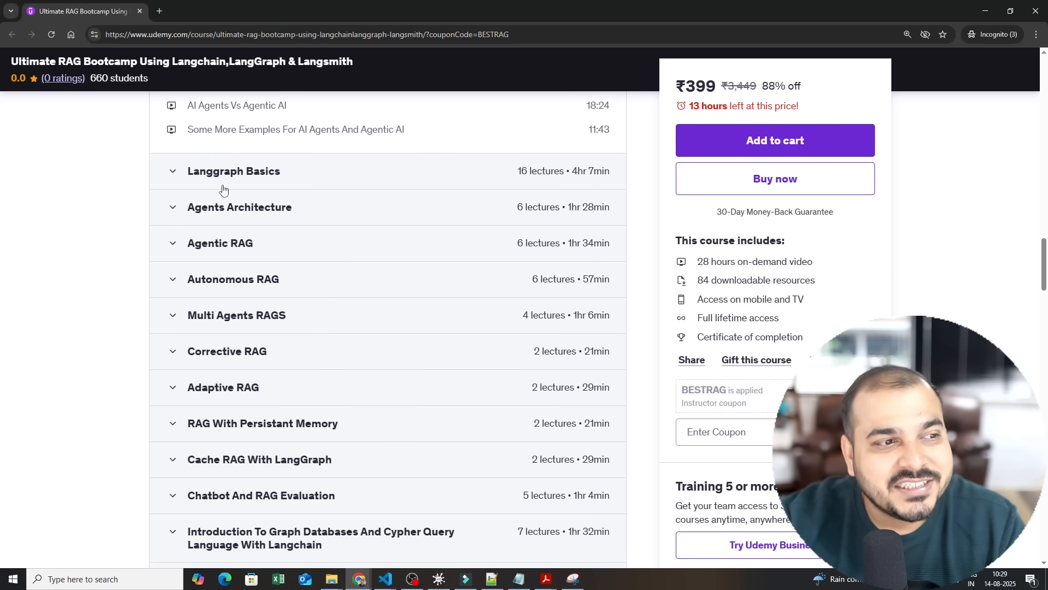
click(239, 206)
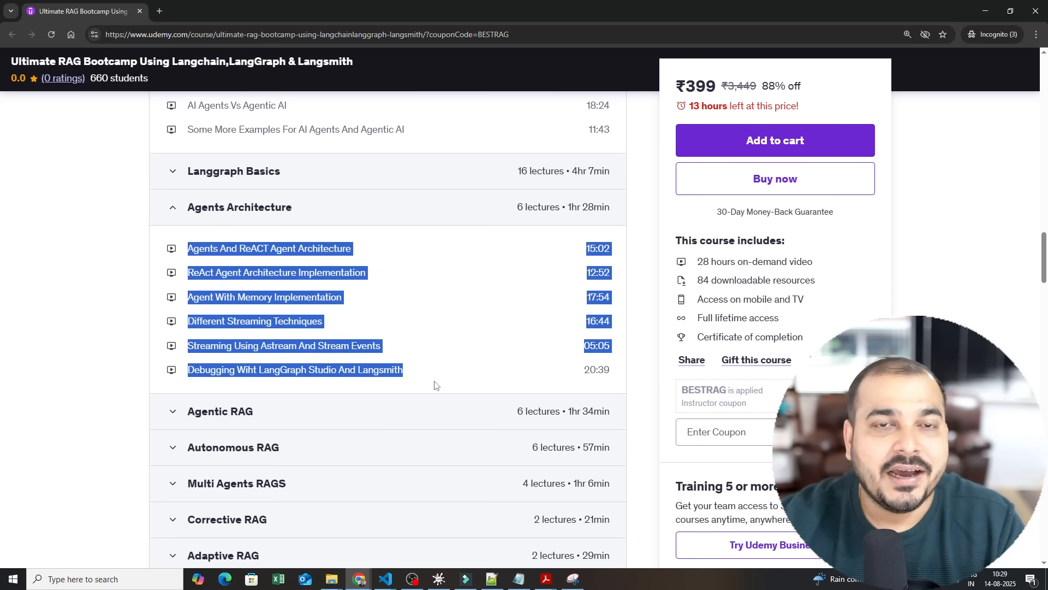
scroll(down, 3)
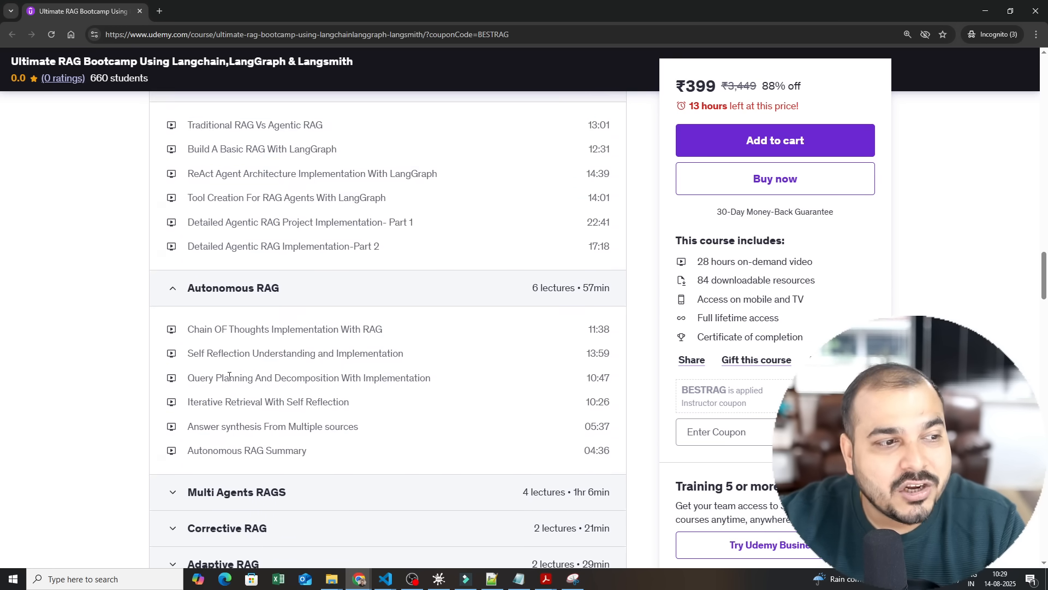
scroll(down, 3)
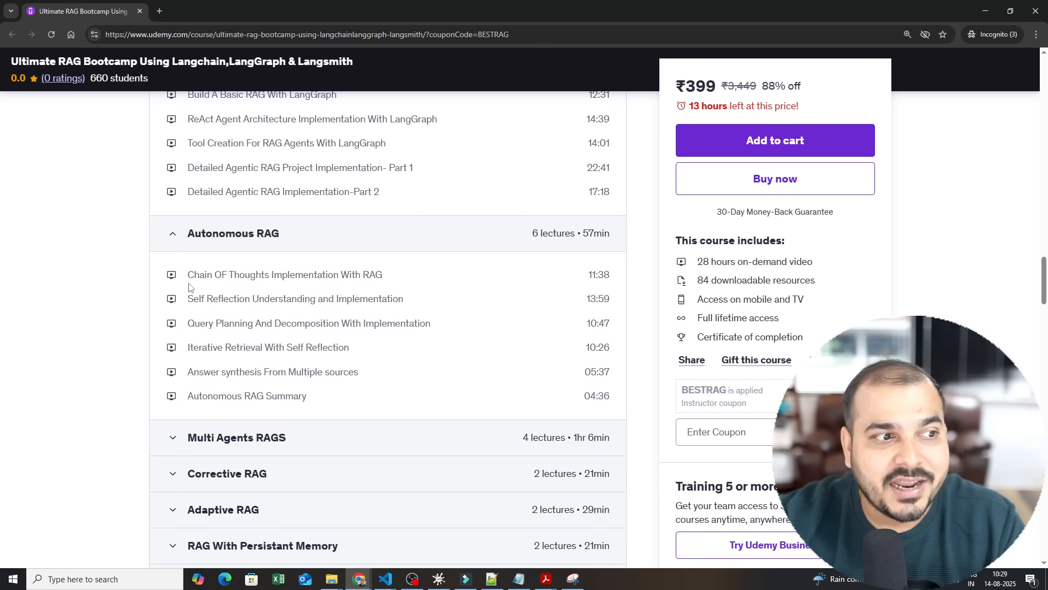
double_click(235, 274)
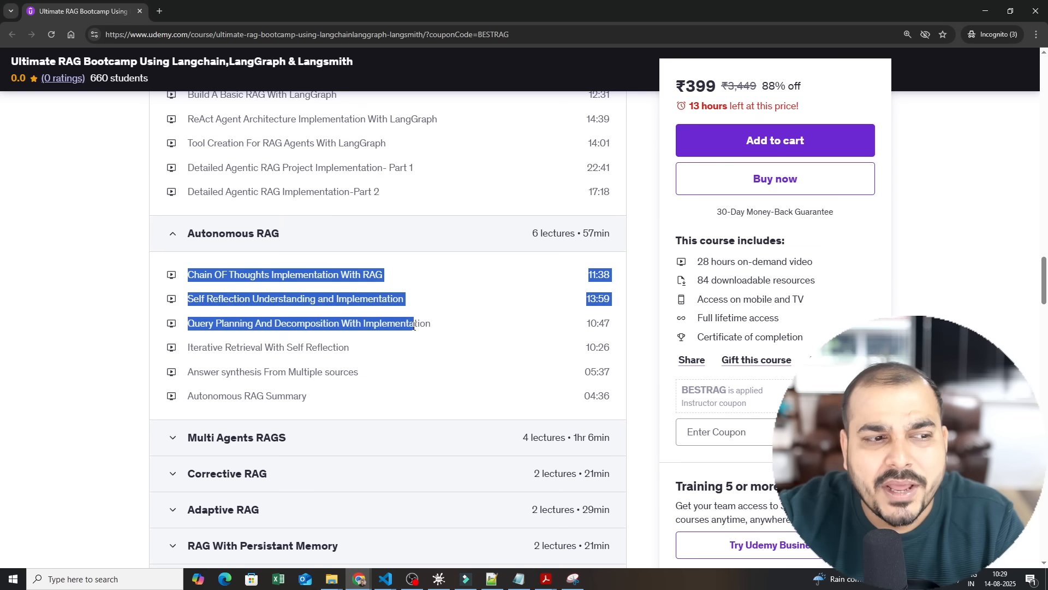
drag(414, 323, 274, 348)
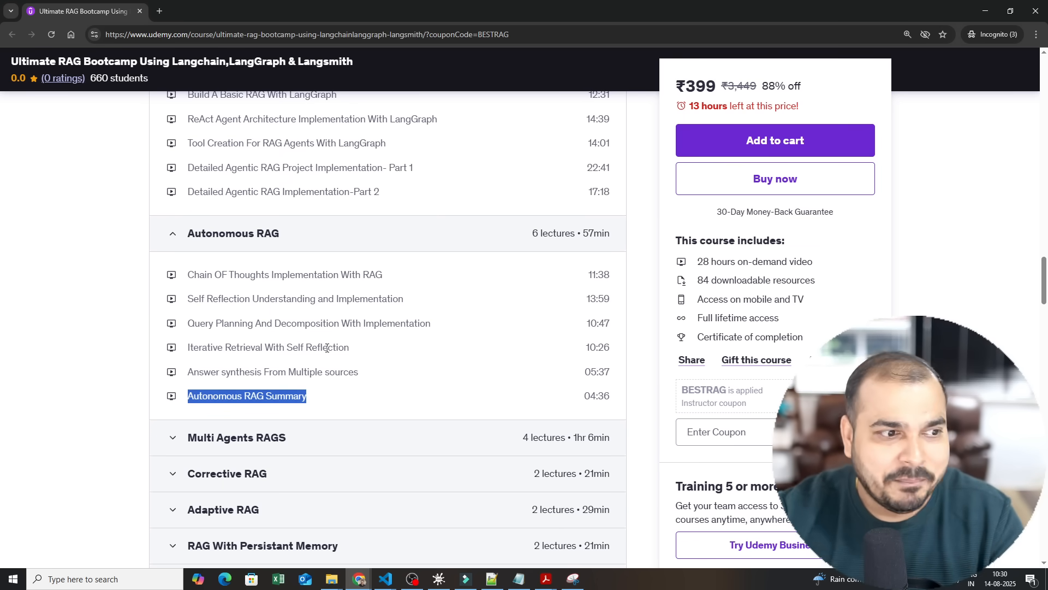
click(172, 233)
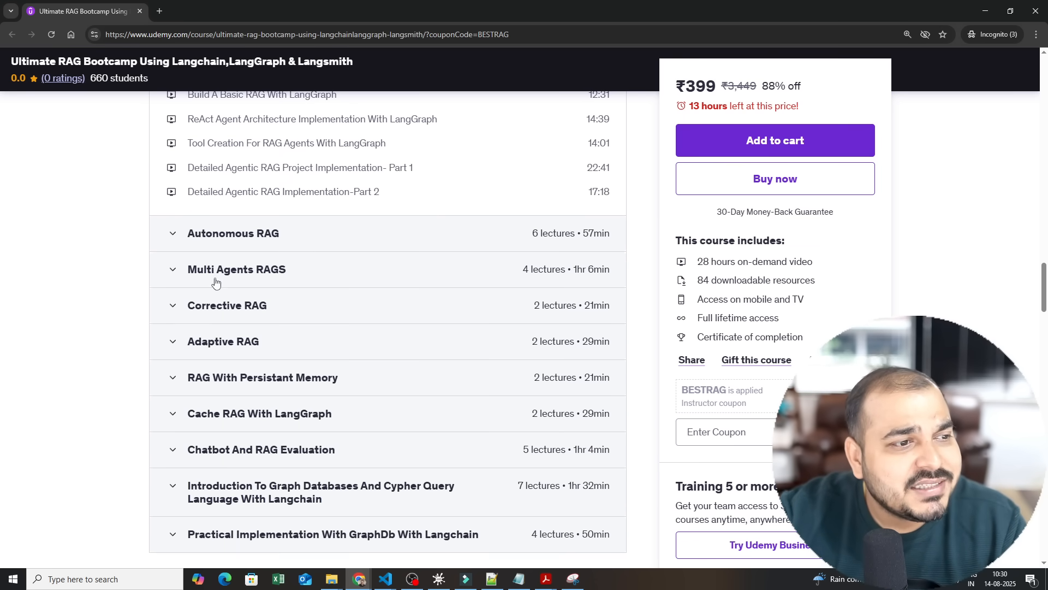
Expand the Multi Agents RAGS section, then collapse it again.
click(236, 269)
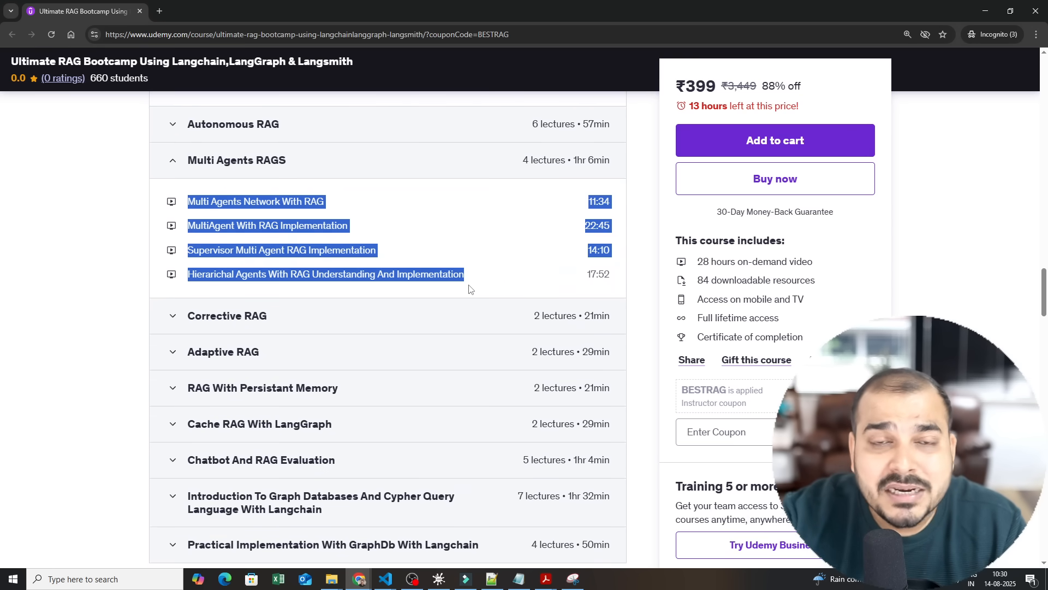
click(421, 235)
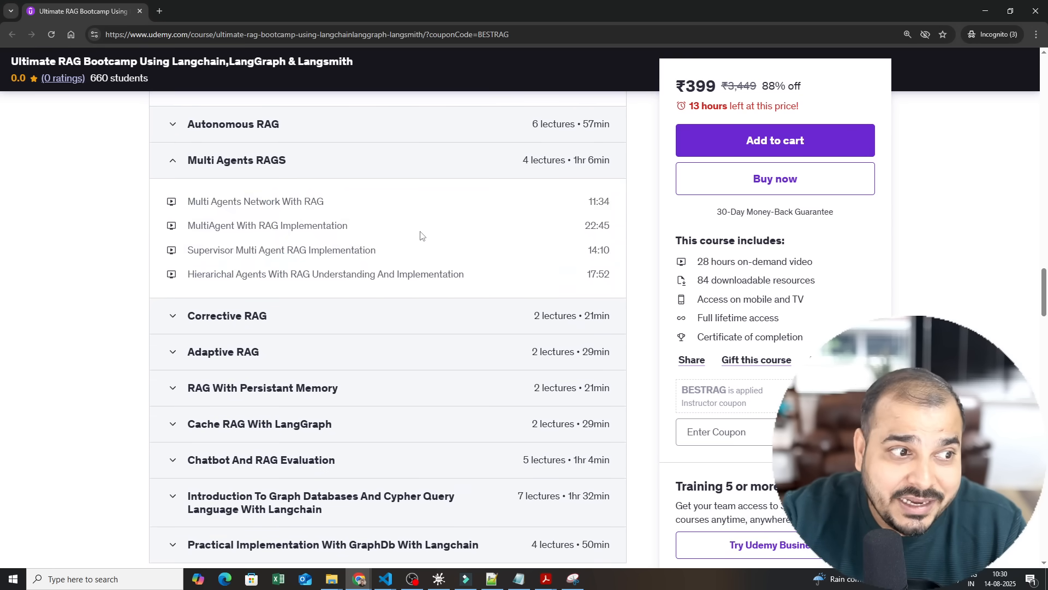
double_click(255, 201)
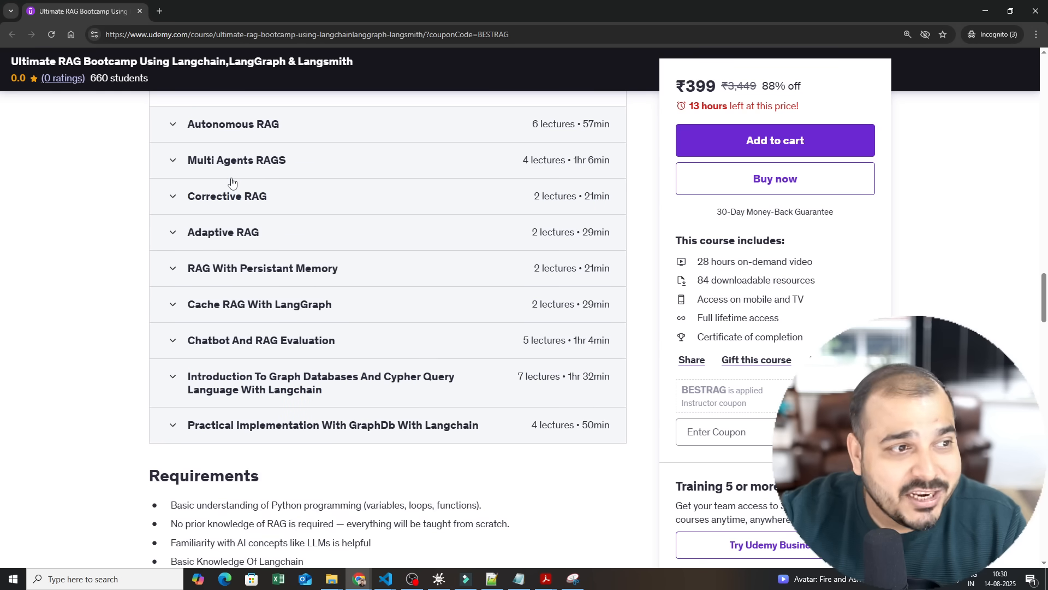
Expand the Corrective RAG and Adaptive RAG sections and highlight a later lecture list.
click(227, 196)
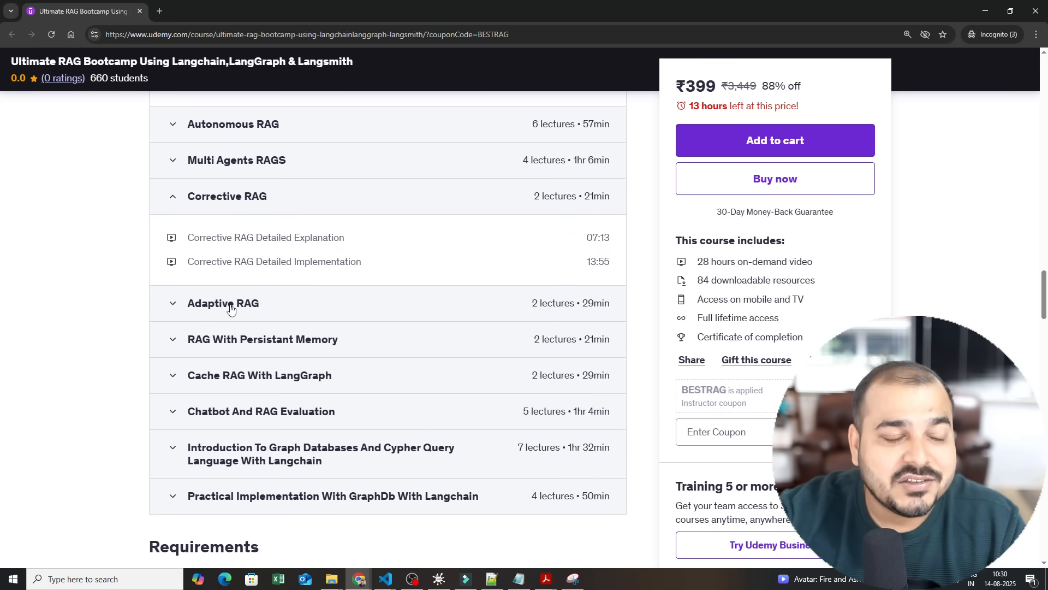
click(223, 303)
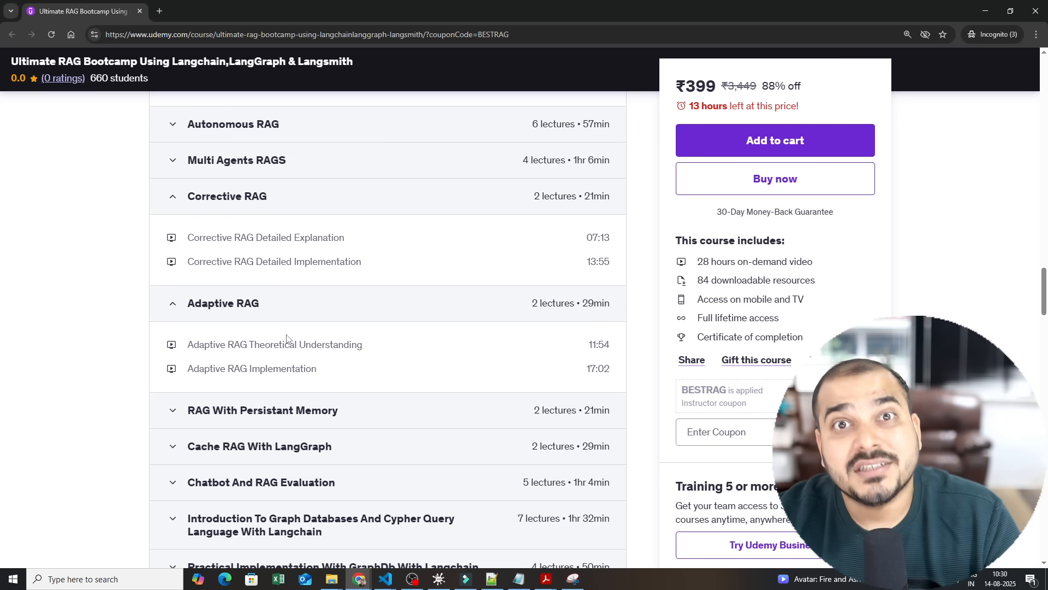
scroll(down, 3)
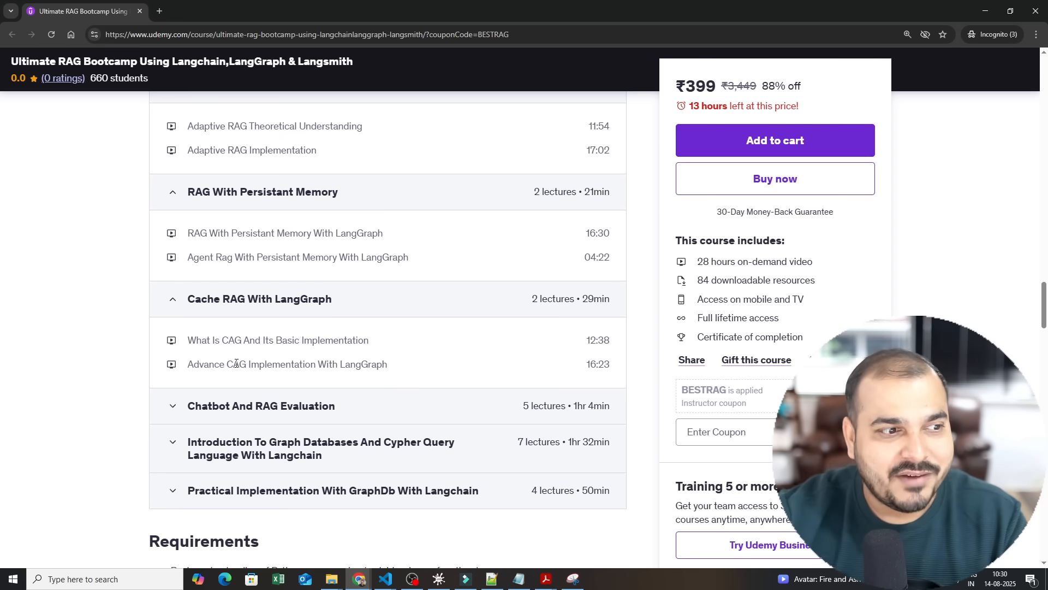
scroll(down, 3)
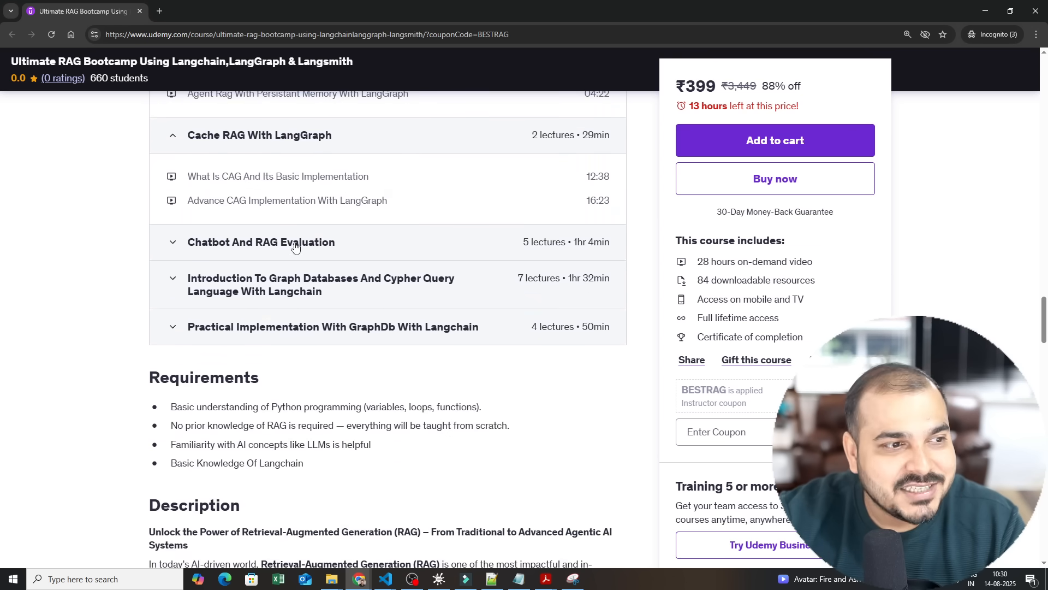
click(261, 242)
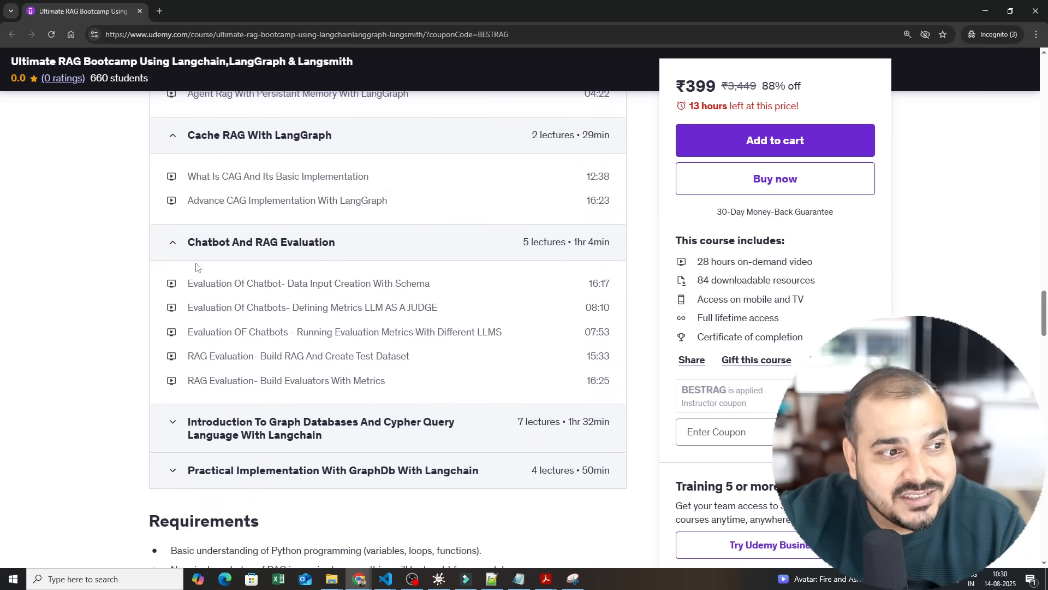
drag(194, 283, 404, 380)
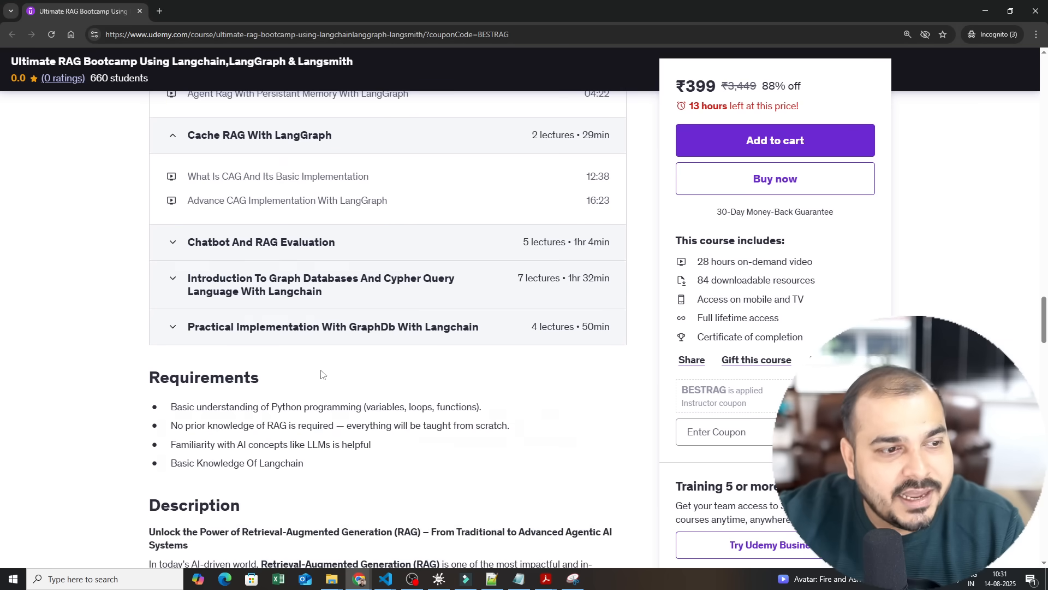
Expand the Practical Implementation With GraphDb With Langchain lectures.
click(321, 284)
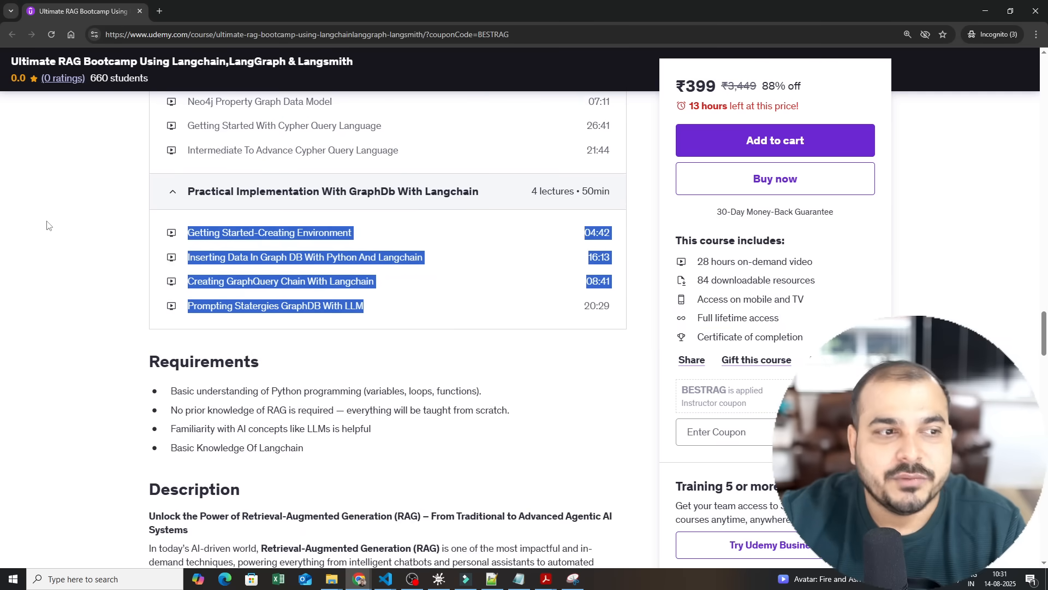
scroll(down, 3)
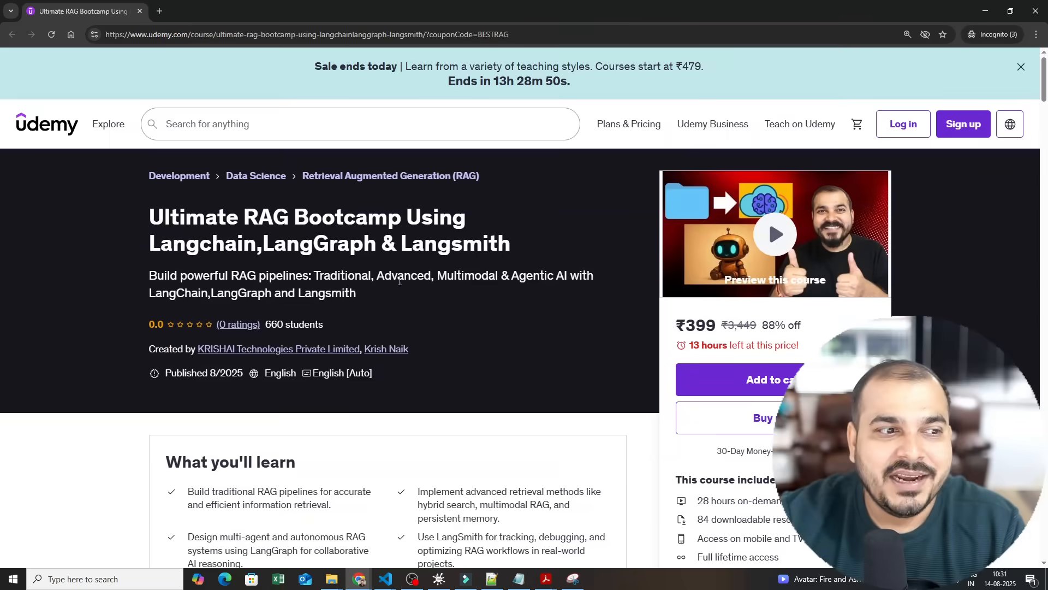
scroll(down, 3)
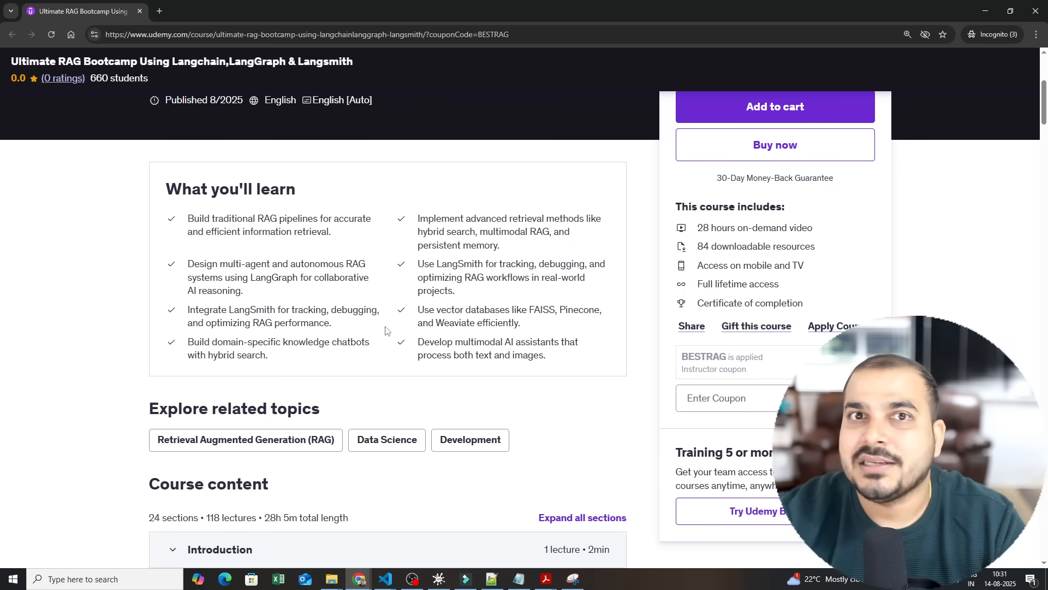
Return to the course overview and highlight the ₹399 course price.
scroll(up, 3)
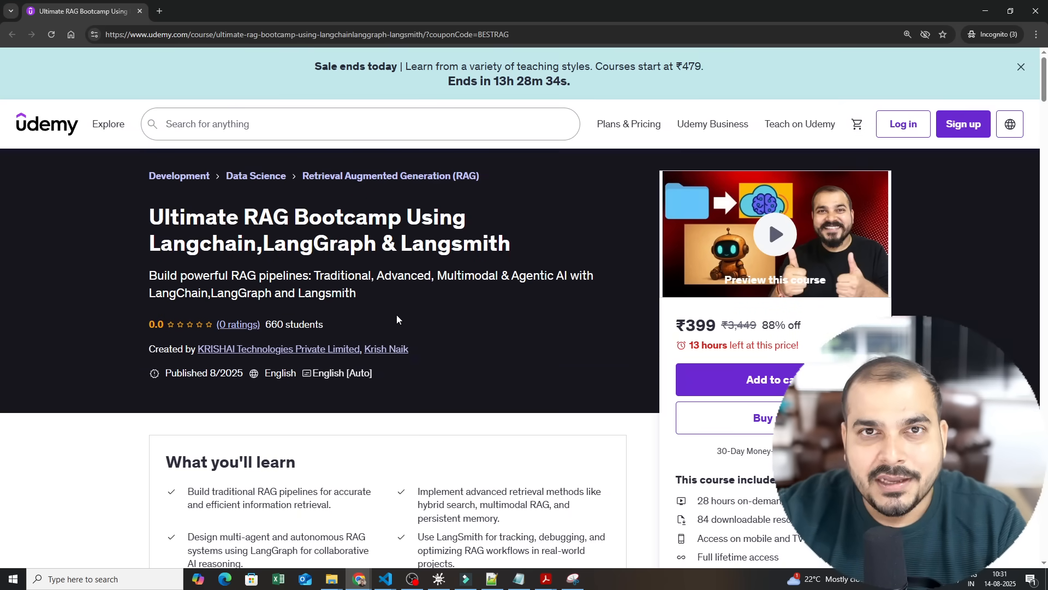
scroll(down, 3)
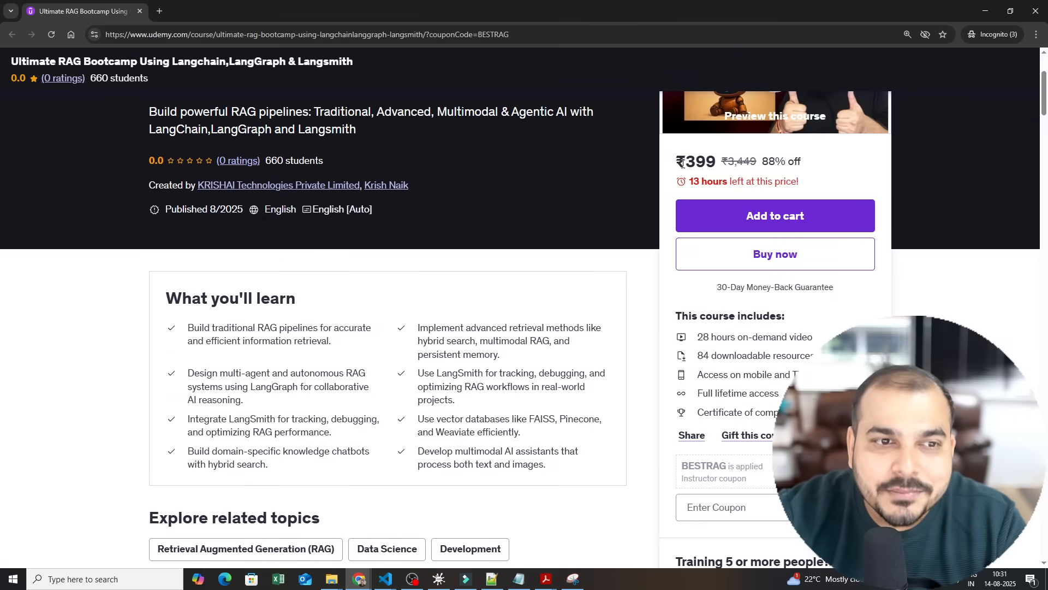
double_click(700, 161)
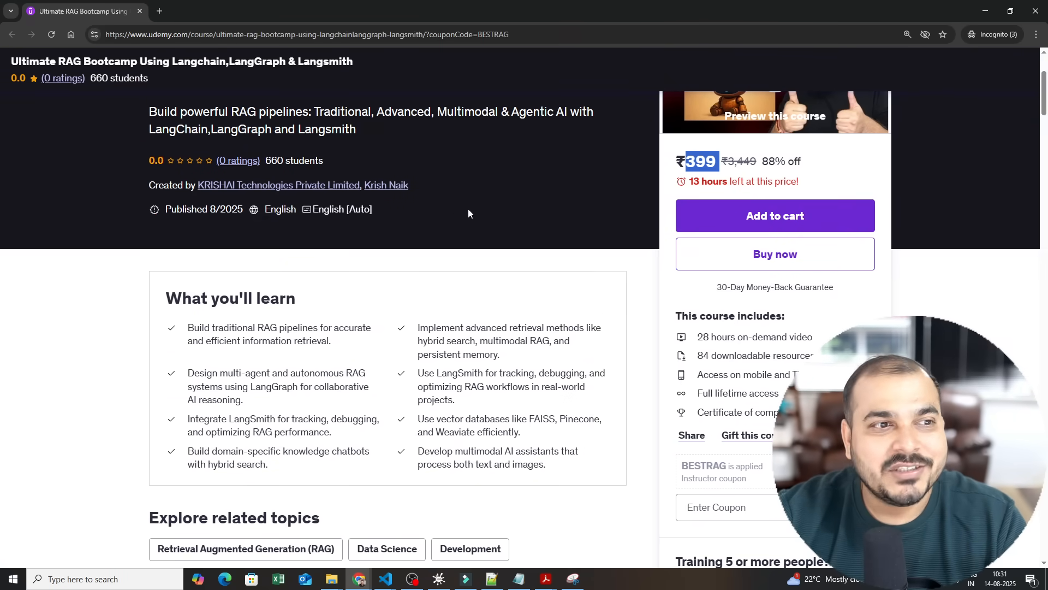
mouse_move(433, 194)
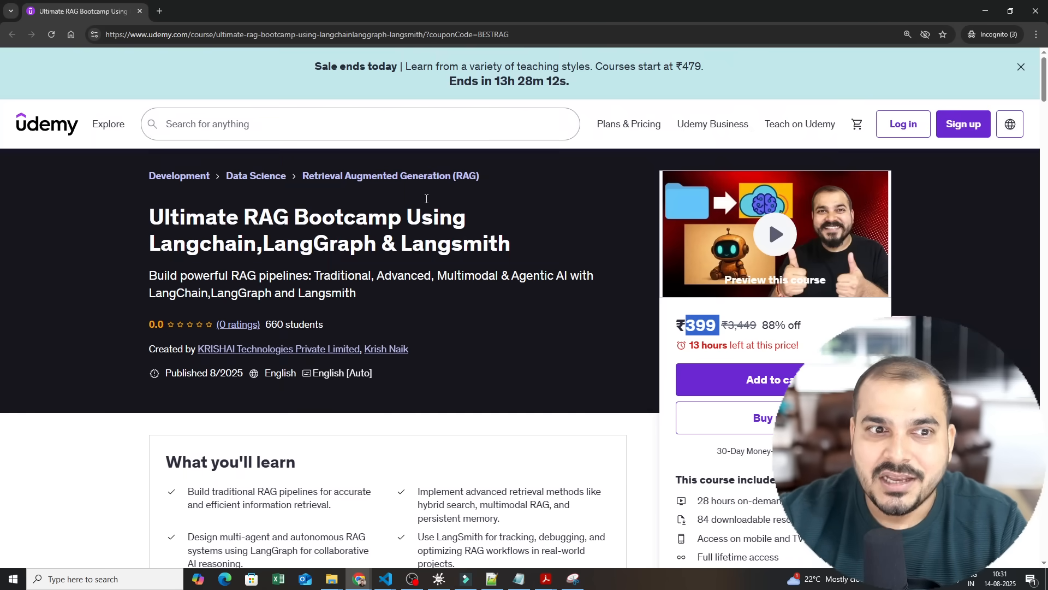
scroll(down, 3)
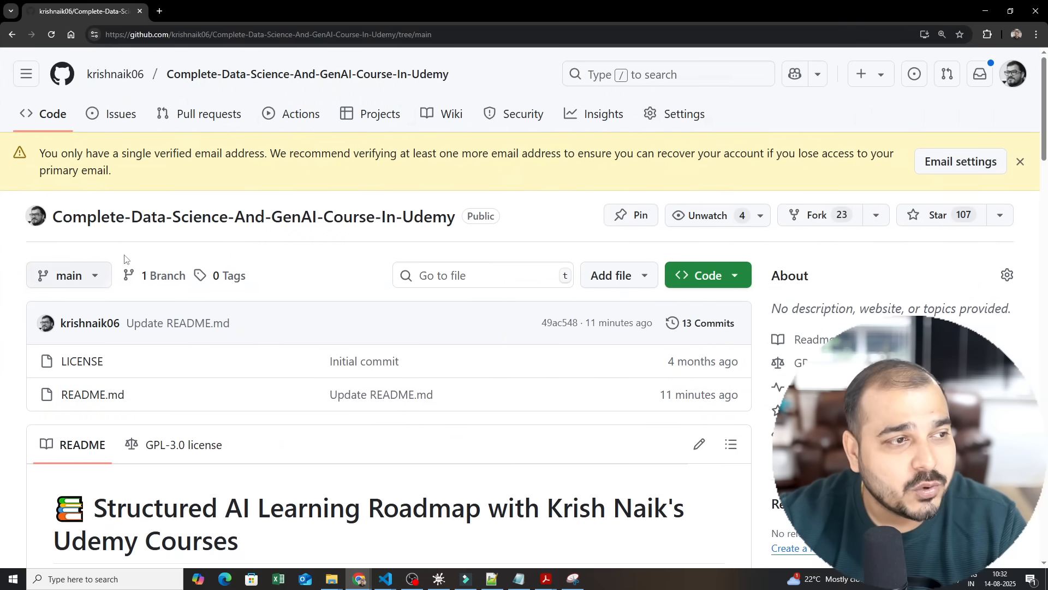
Select the page address, then scroll the README down to the Generative AI & Agentic AI Track.
click(267, 34)
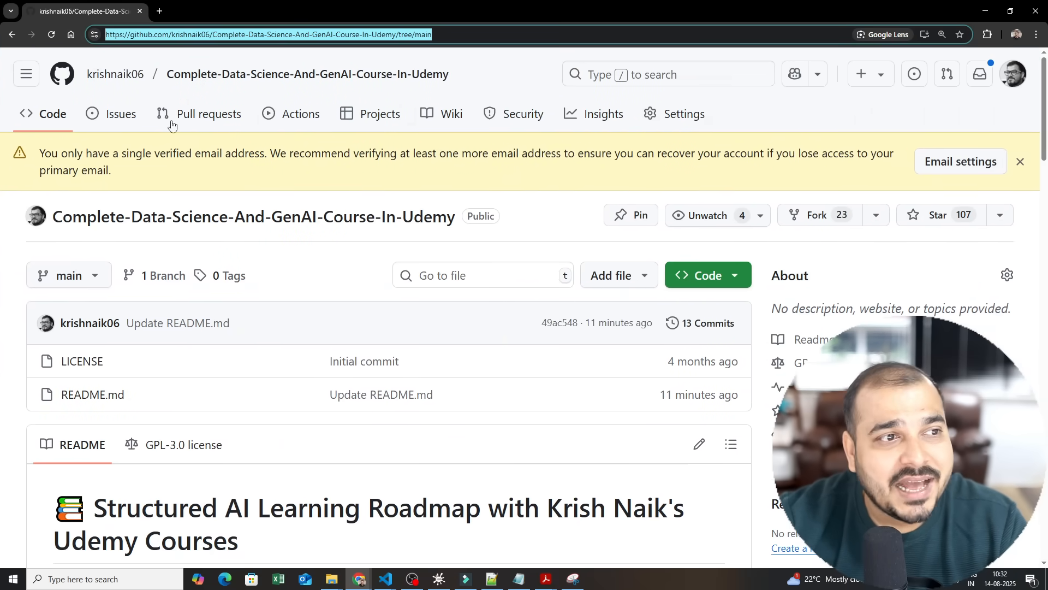
scroll(down, 3)
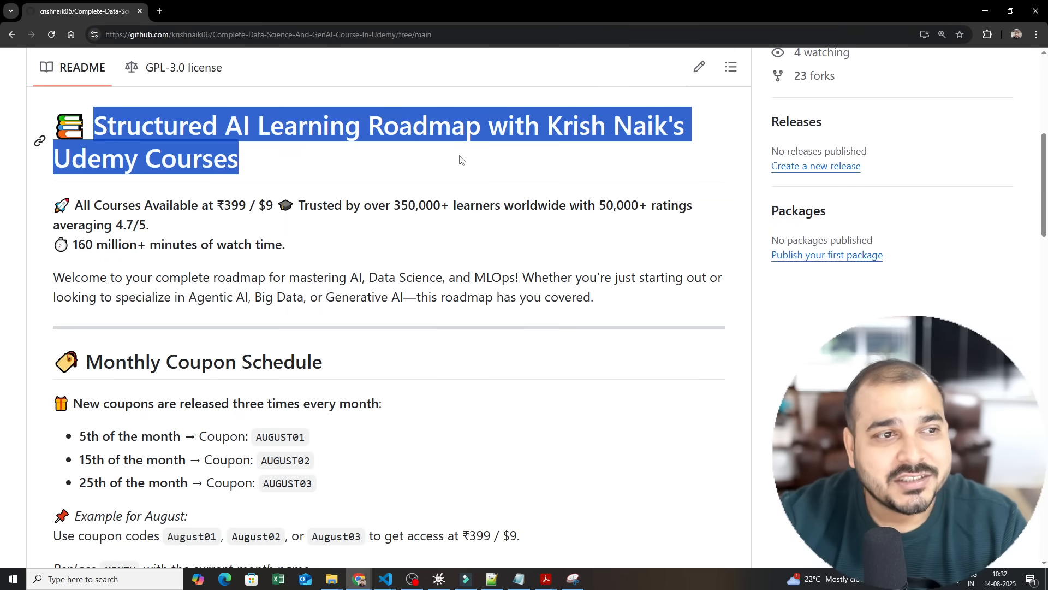
scroll(down, 3)
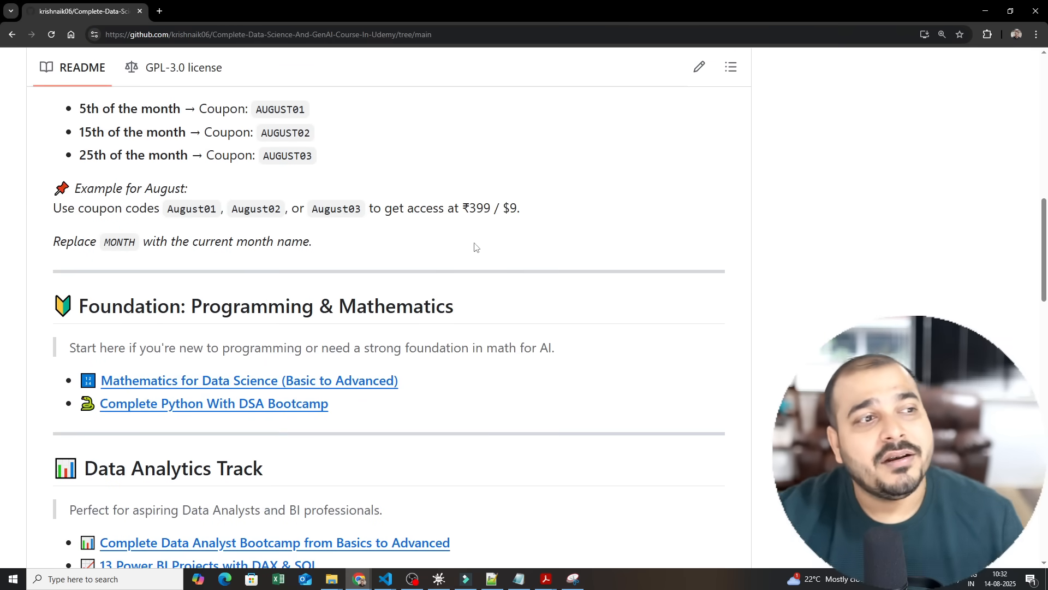
scroll(down, 3)
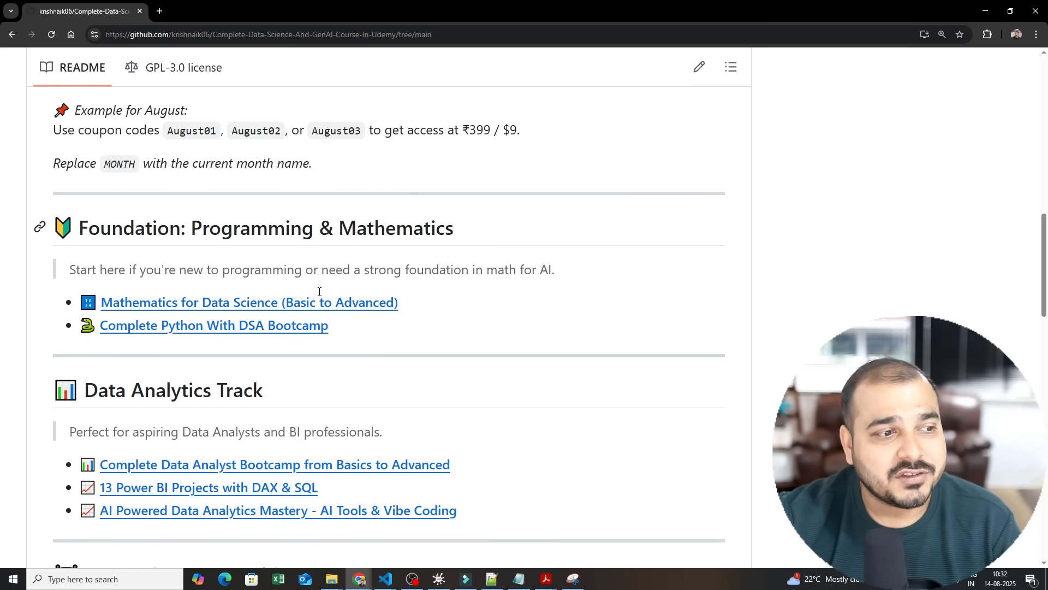
scroll(down, 3)
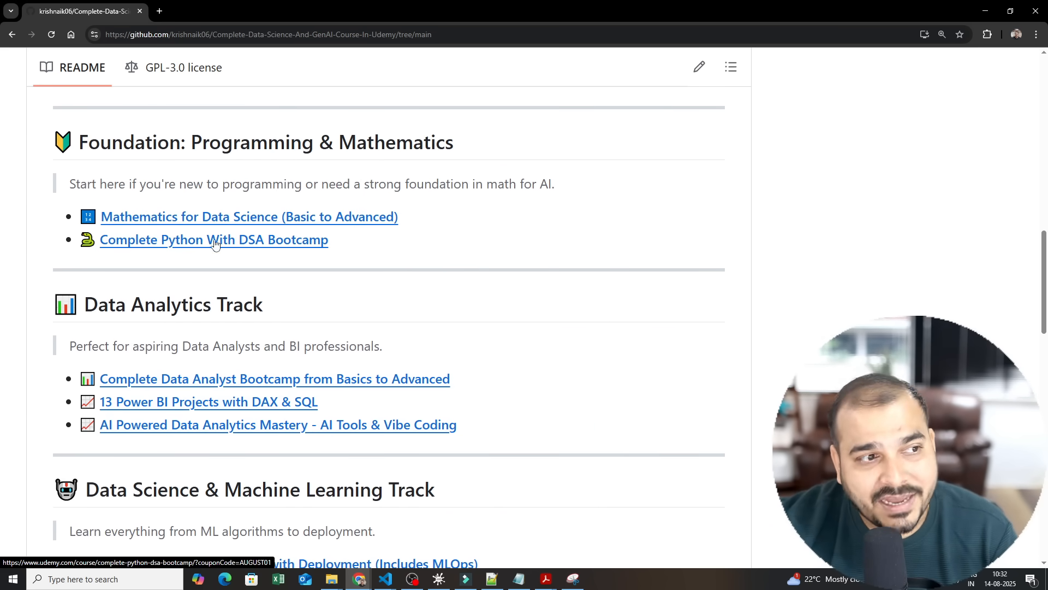
scroll(down, 3)
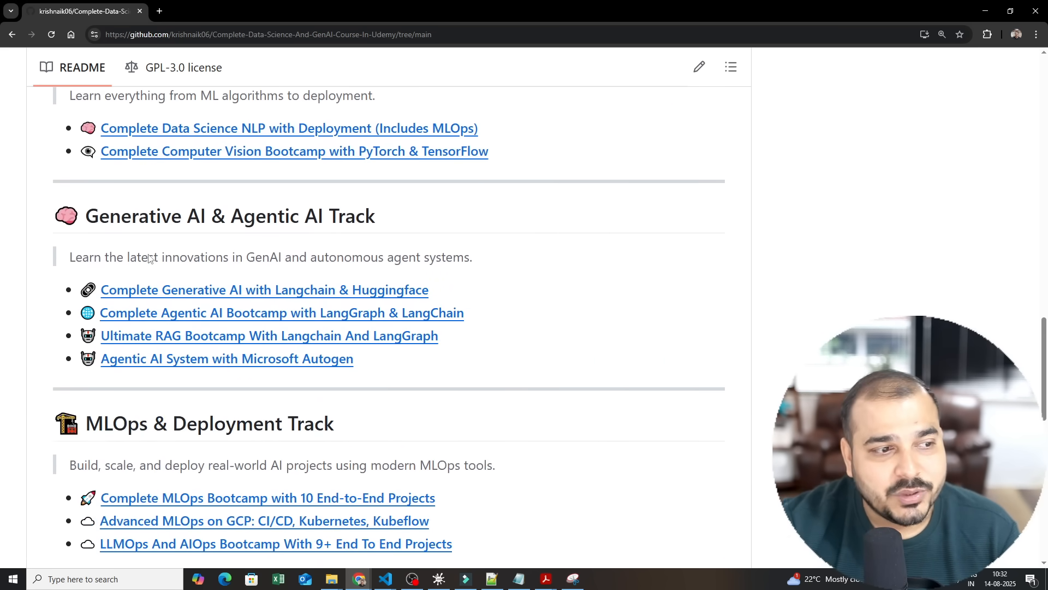
scroll(down, 3)
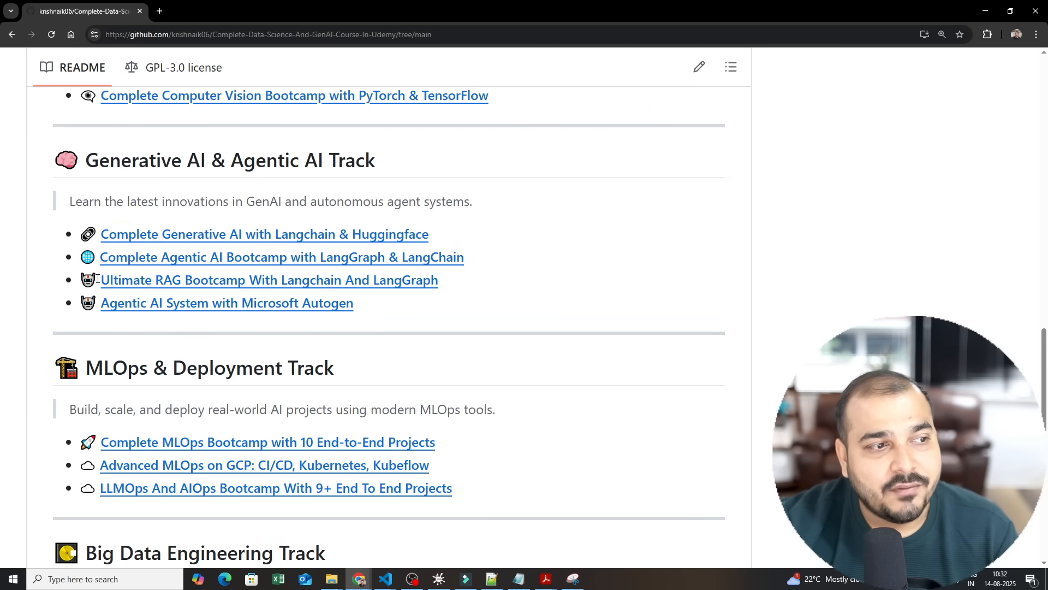
mouse_move(449, 286)
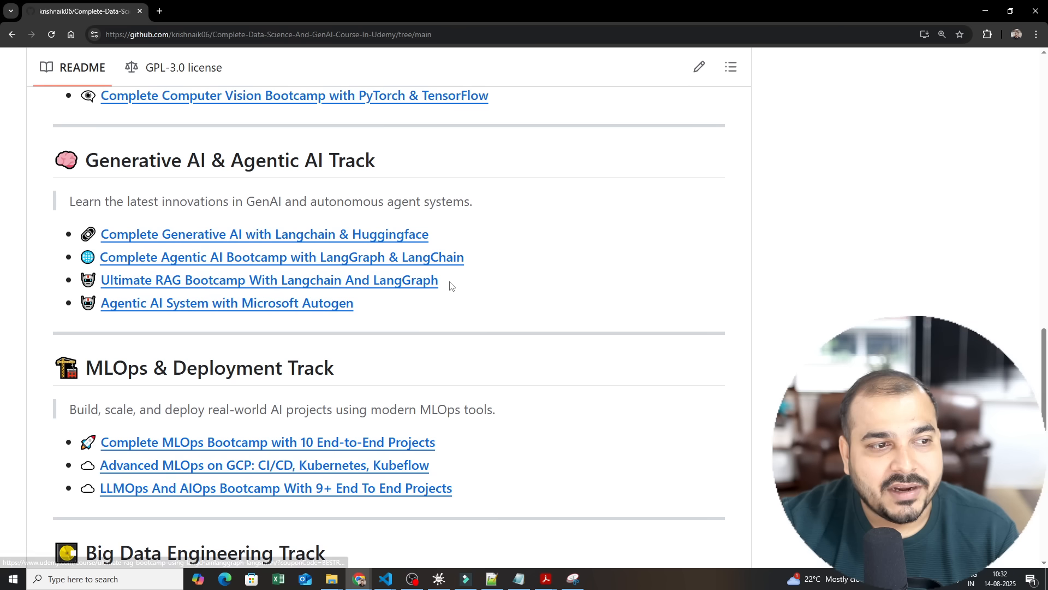
mouse_move(378, 247)
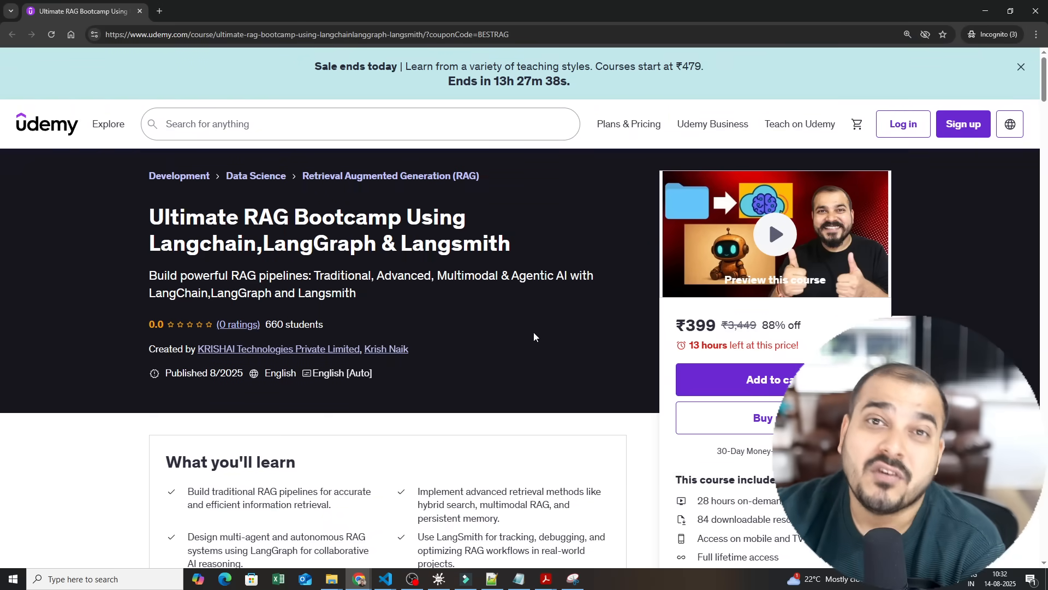
mouse_move(534, 333)
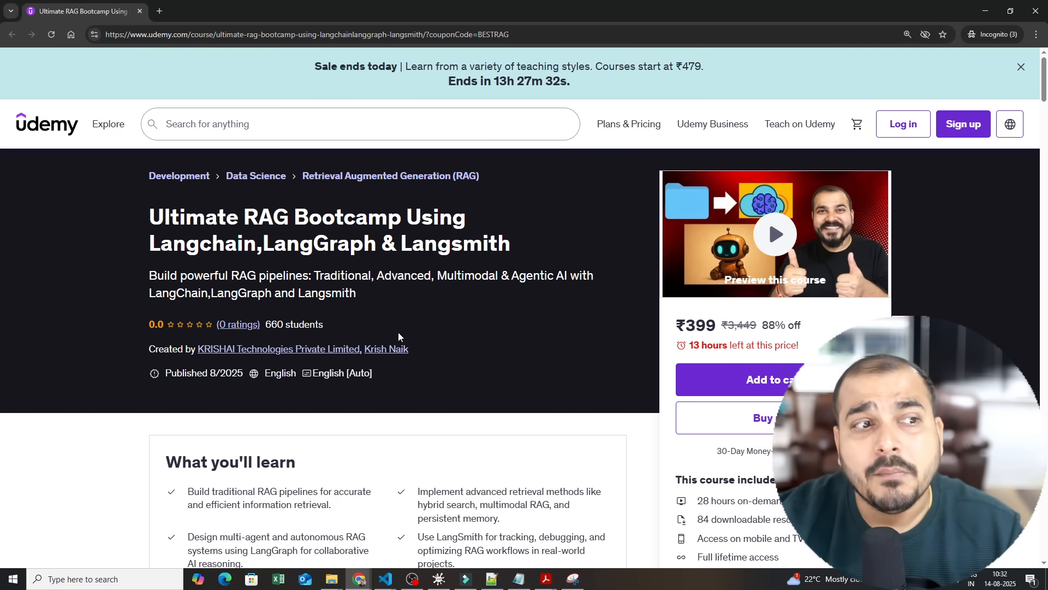
mouse_move(566, 384)
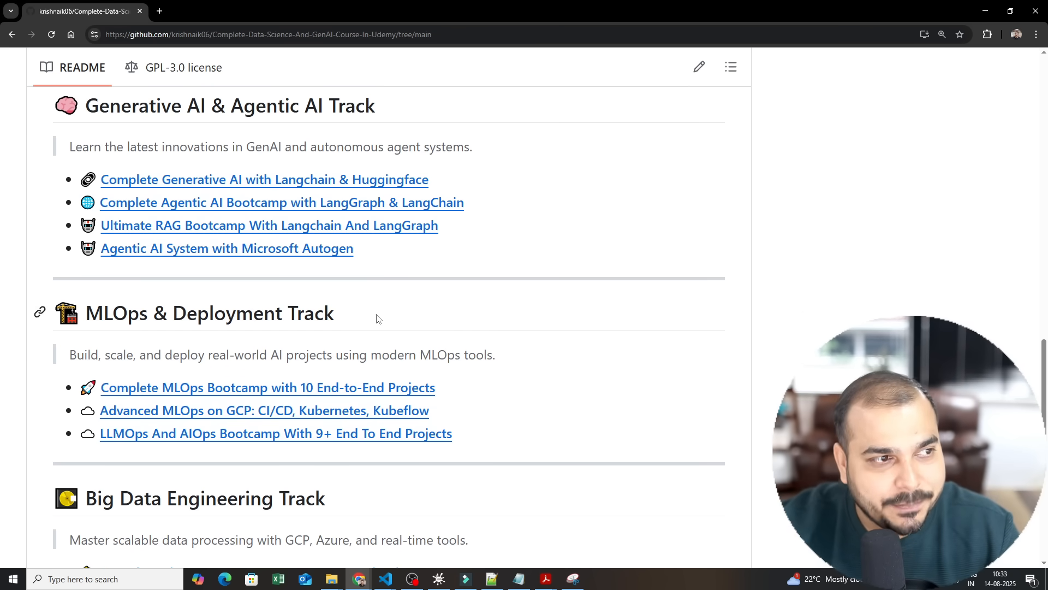
Highlight the AUGUST02 coupon code for the 15th in the Monthly Coupon Schedule.
scroll(down, 3)
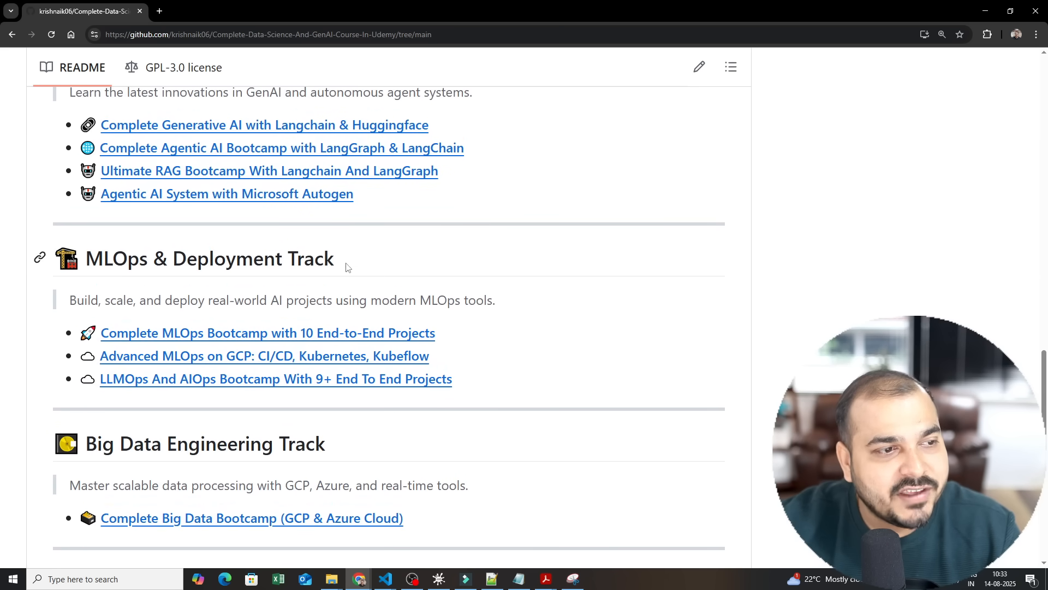
scroll(down, 3)
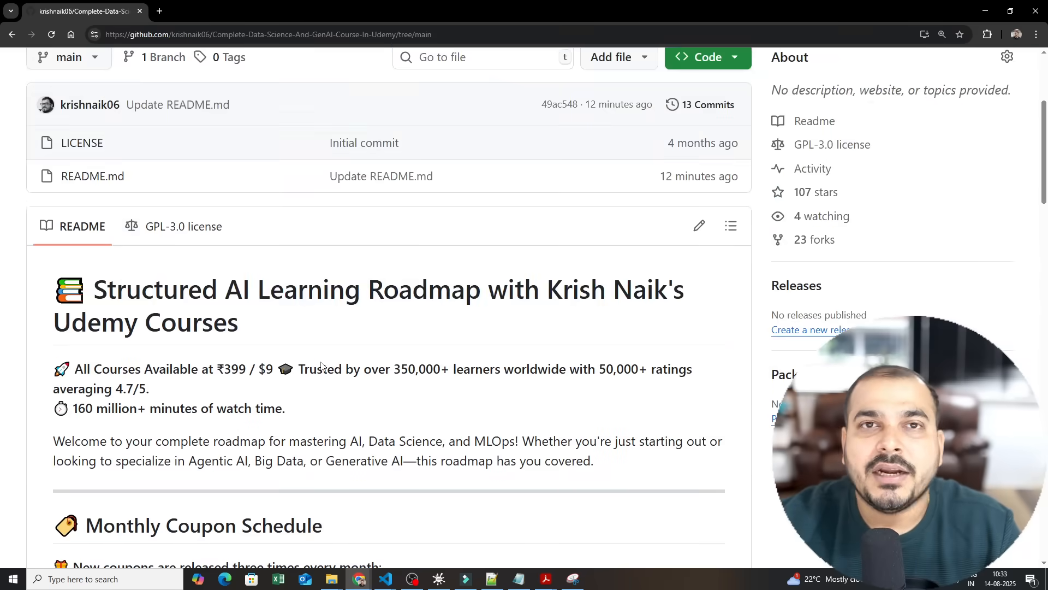
scroll(down, 3)
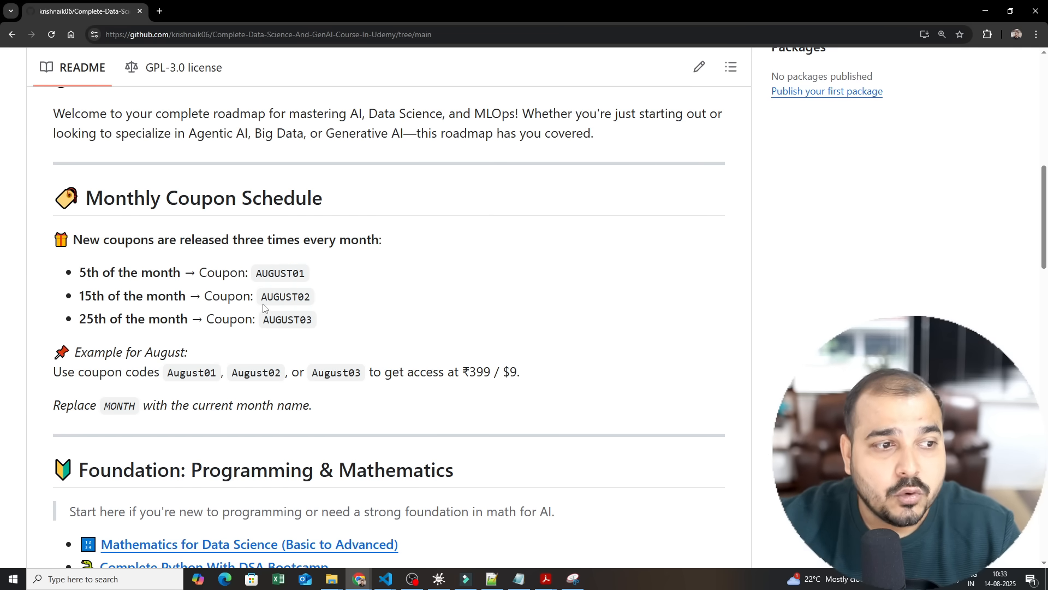
double_click(284, 296)
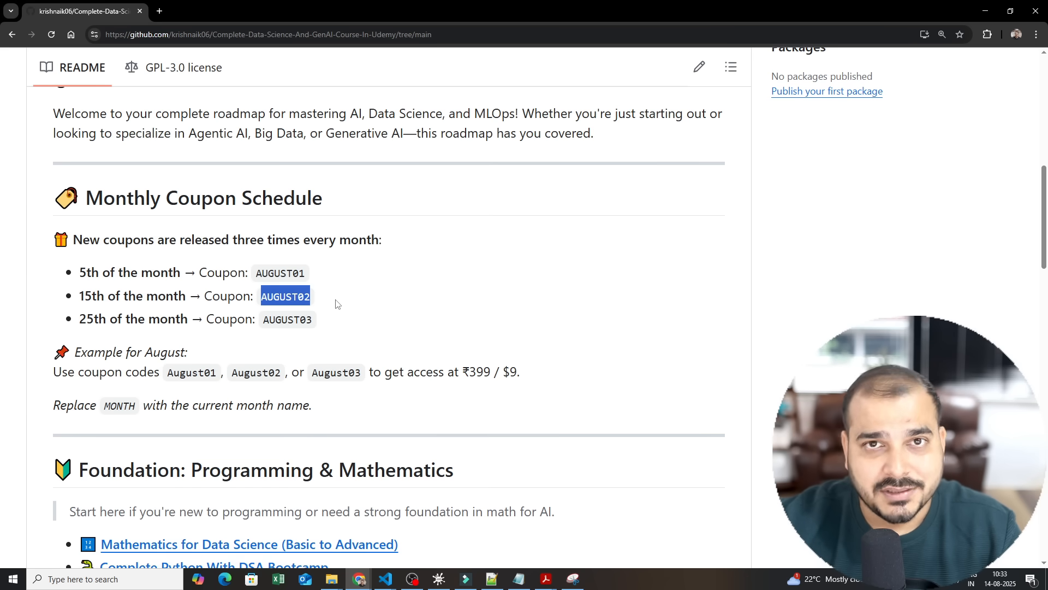
scroll(down, 3)
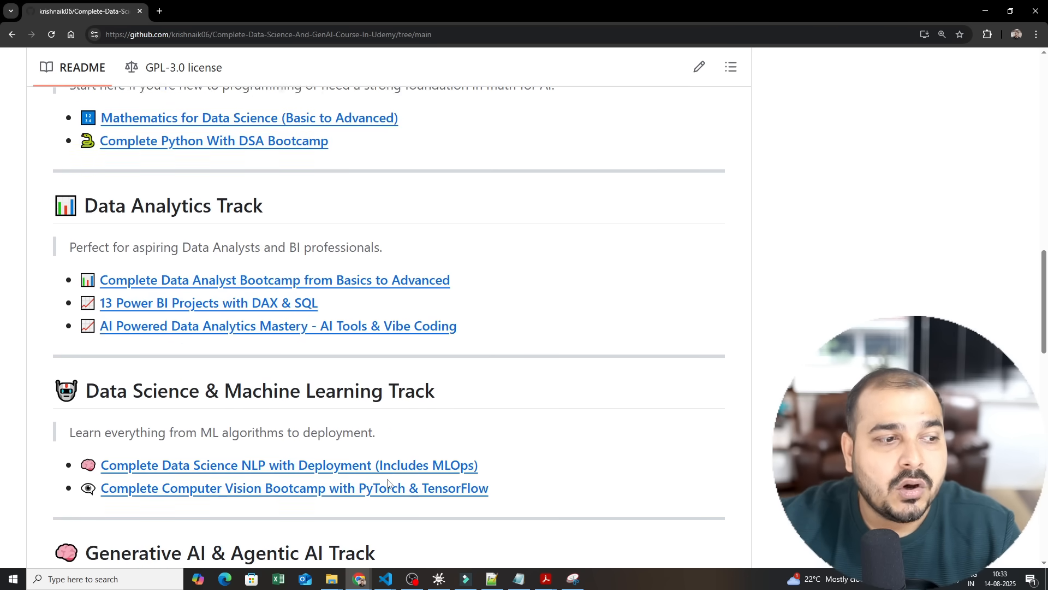
scroll(up, 3)
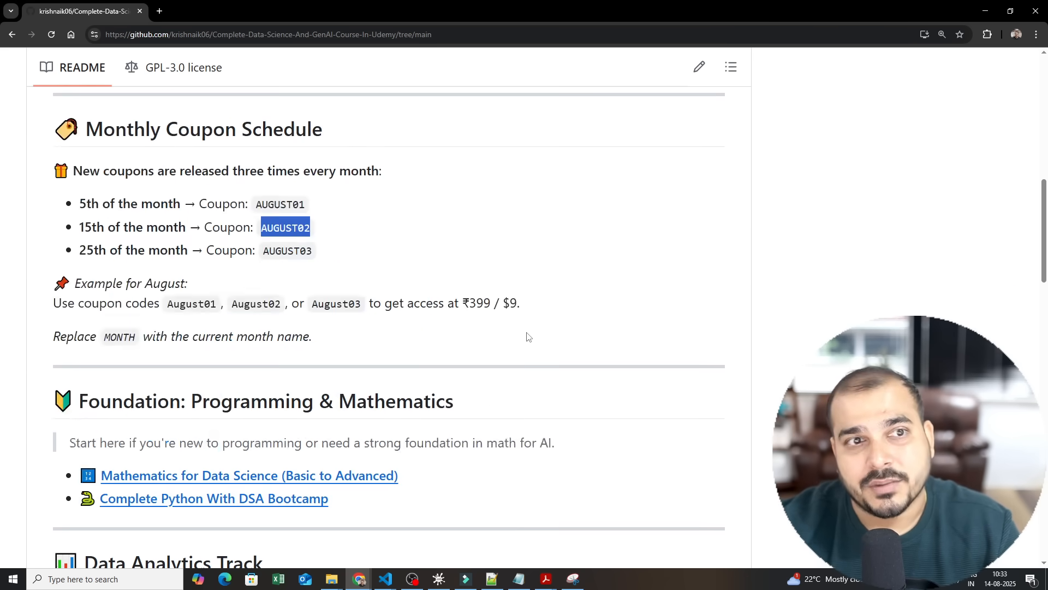